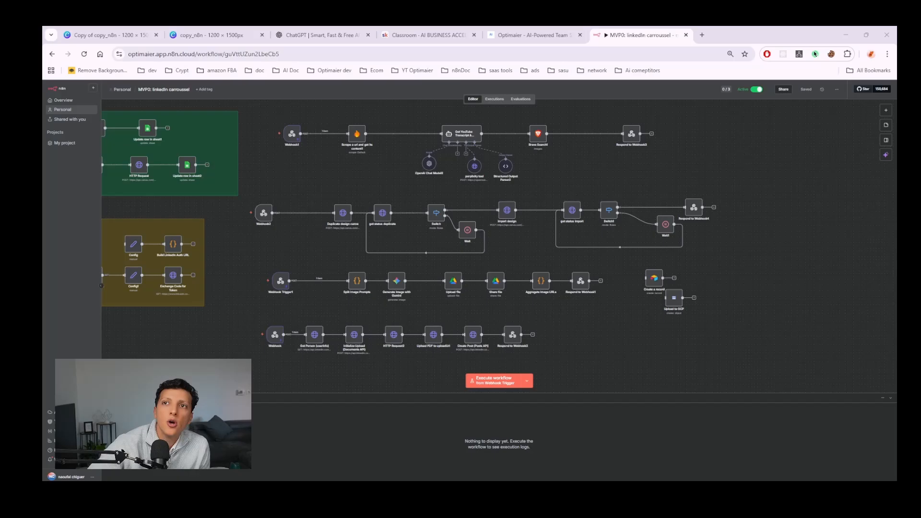
# Review the pages of the placeholder 'Copy of copy_n8n' carousel template.
pyautogui.click(106, 35)
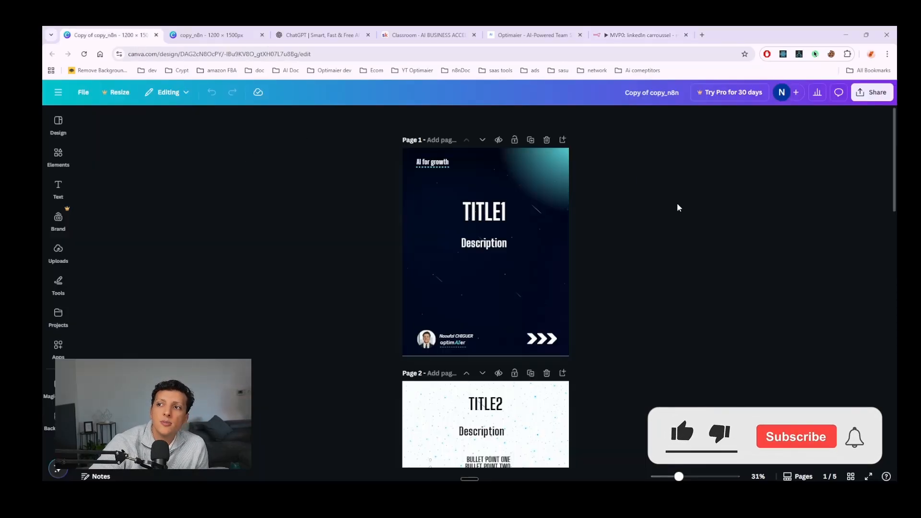
pyautogui.scroll(-3)
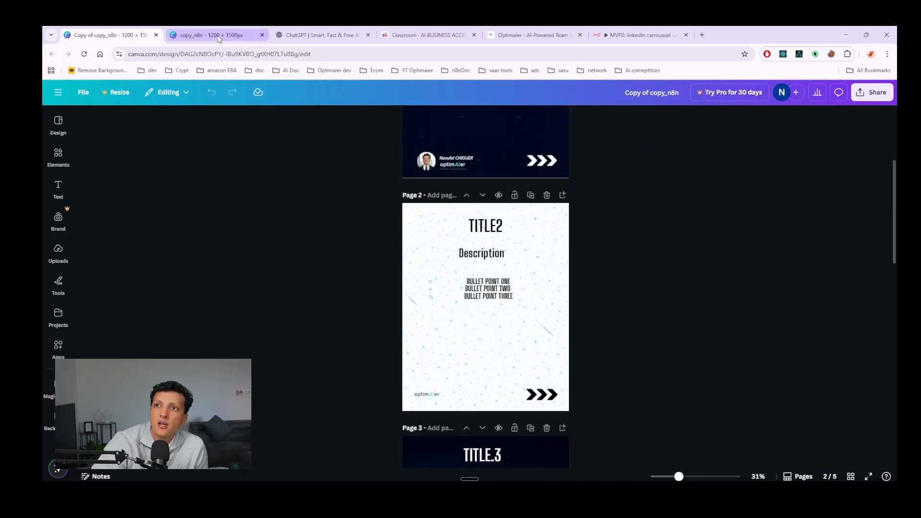
# Review the filled Perplexity Comet carousel and inspect its generated page-1 title.
pyautogui.click(216, 35)
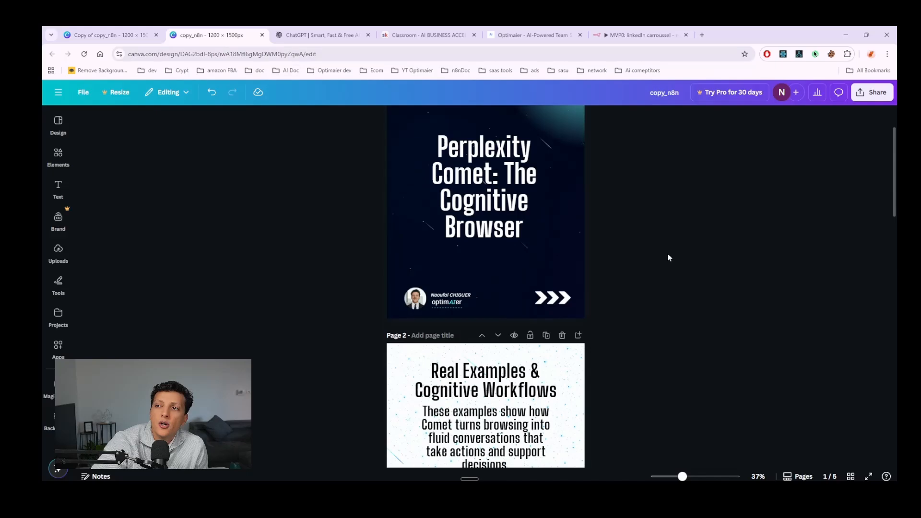
pyautogui.scroll(-3)
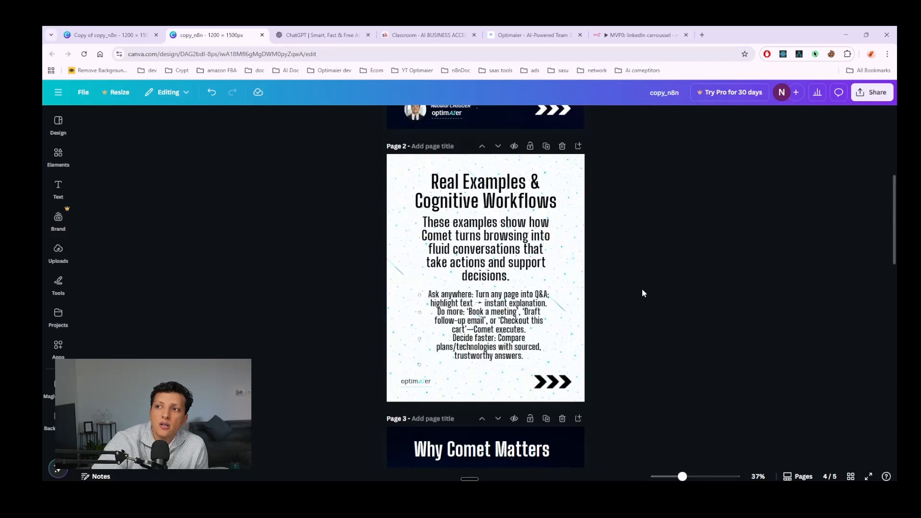
pyautogui.scroll(3)
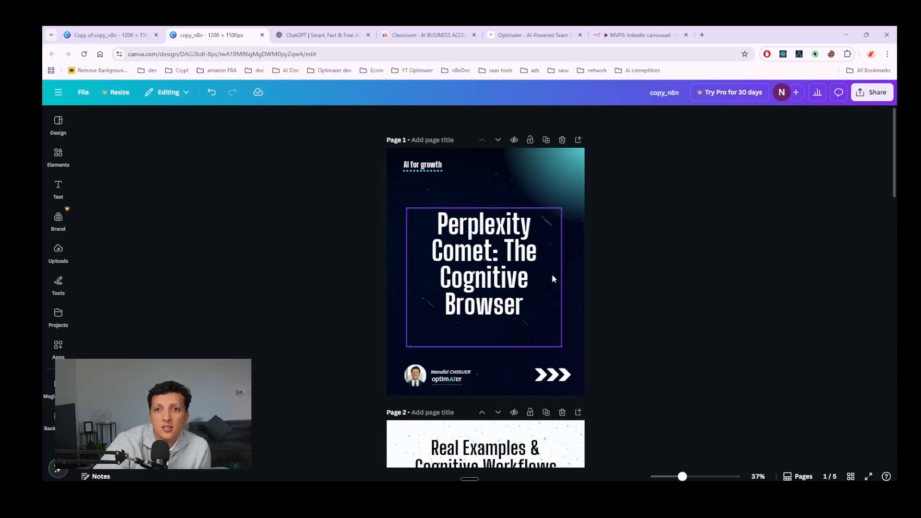
pyautogui.click(643, 278)
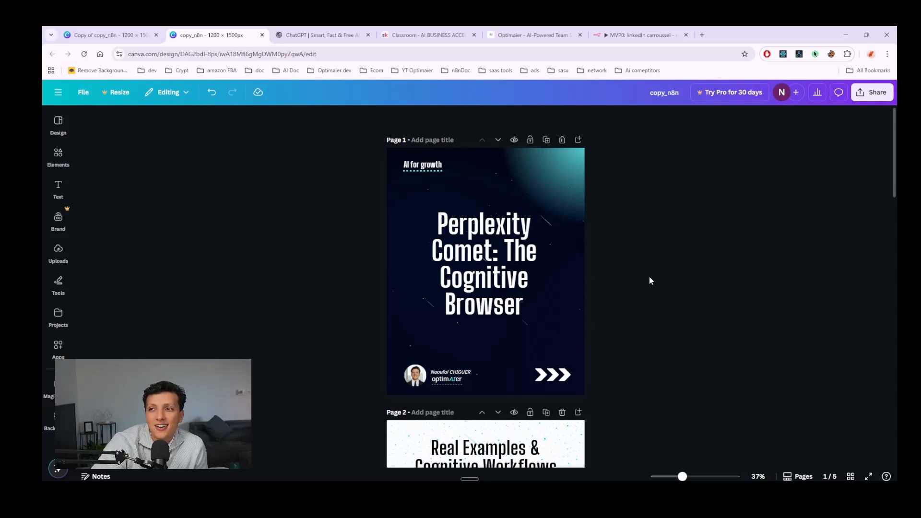
pyautogui.moveTo(654, 277)
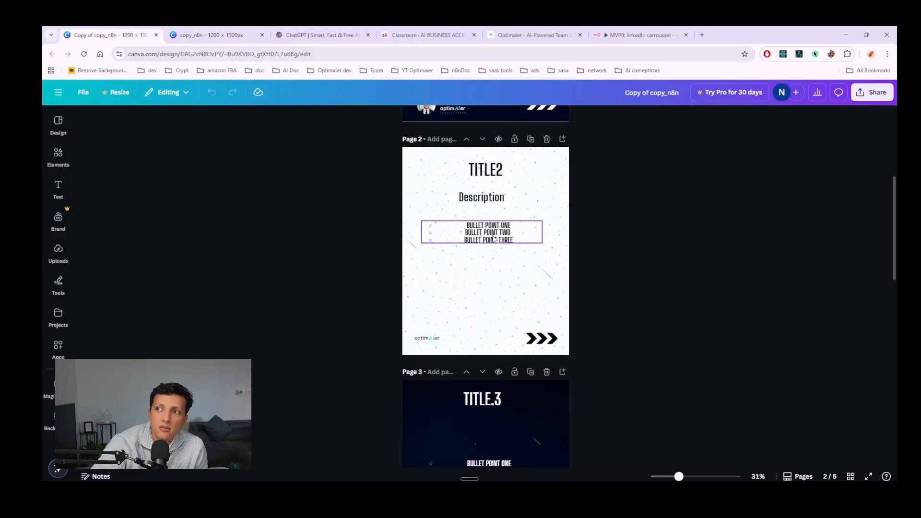
# Scroll on through the pages and inspect the TITLE.4 placeholder page.
pyautogui.scroll(-3)
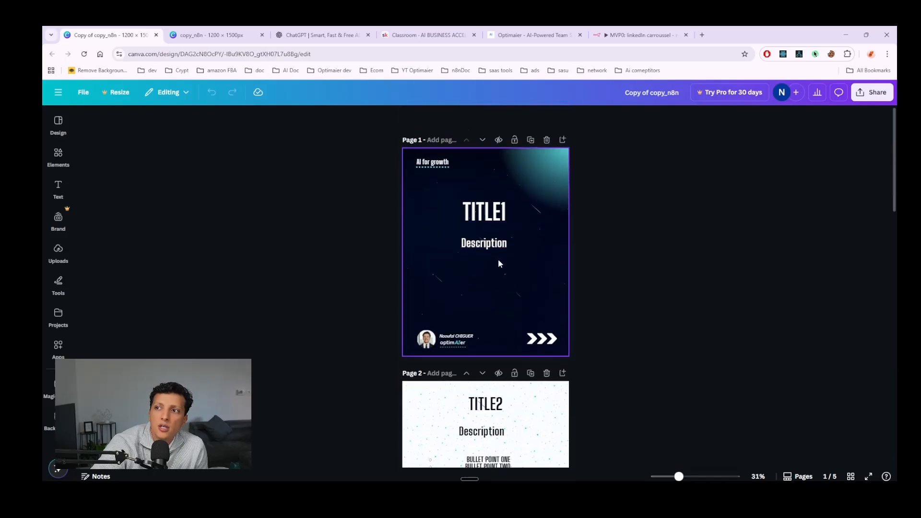
pyautogui.scroll(-3)
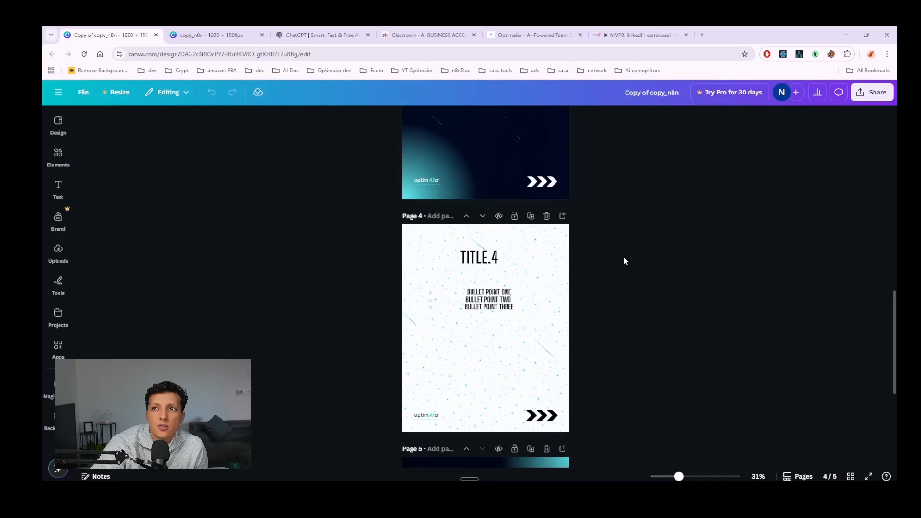
pyautogui.click(485, 328)
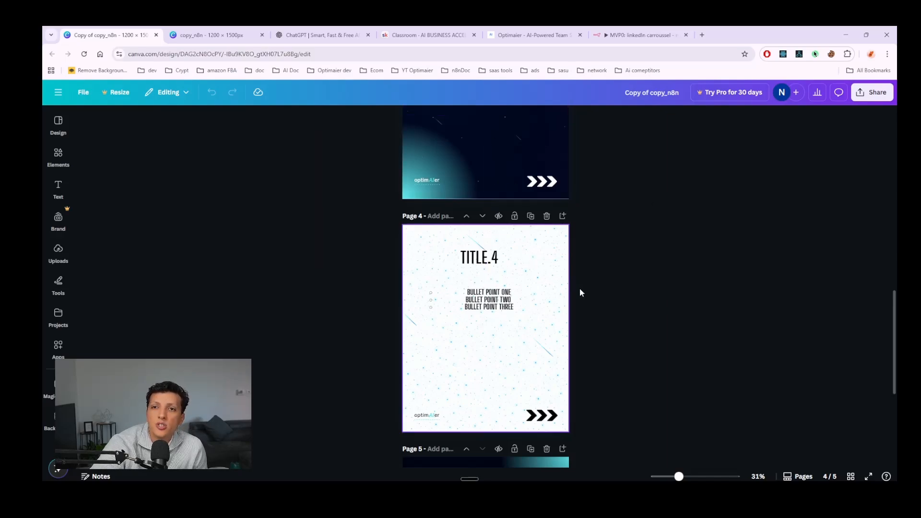
pyautogui.moveTo(615, 287)
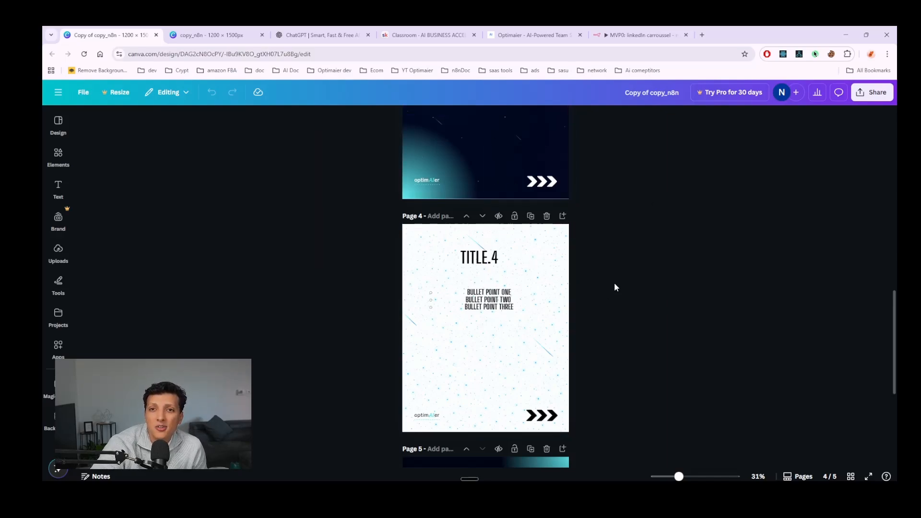
pyautogui.moveTo(631, 205)
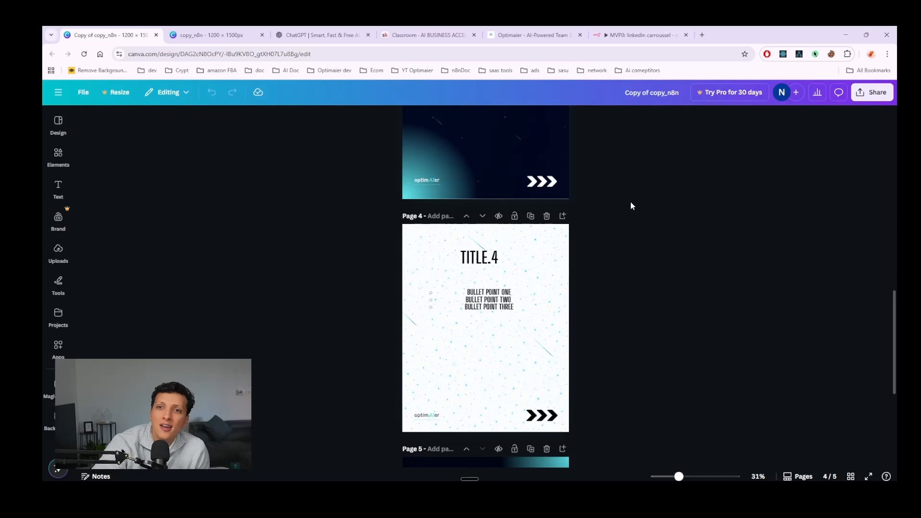
pyautogui.moveTo(666, 226)
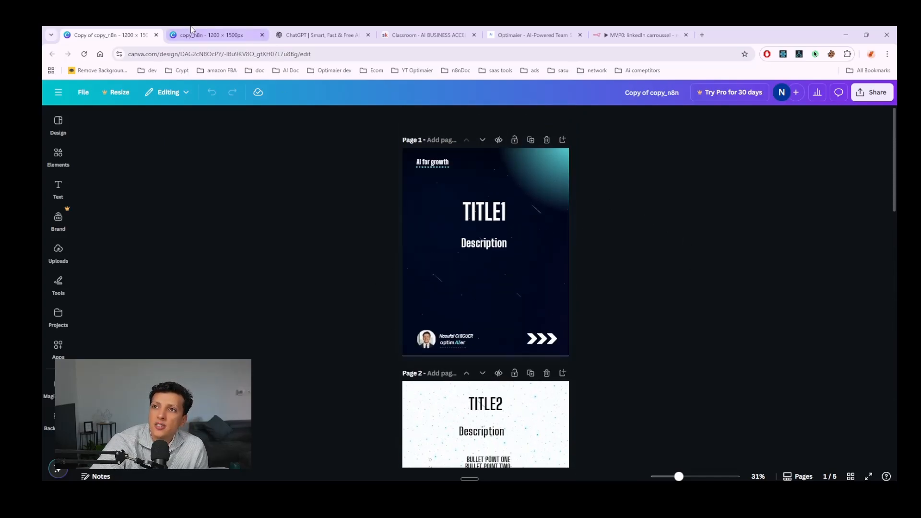
# Browse the Optimaier YouTube channel's videos, then return to the empty ChatGPT chat.
pyautogui.click(320, 35)
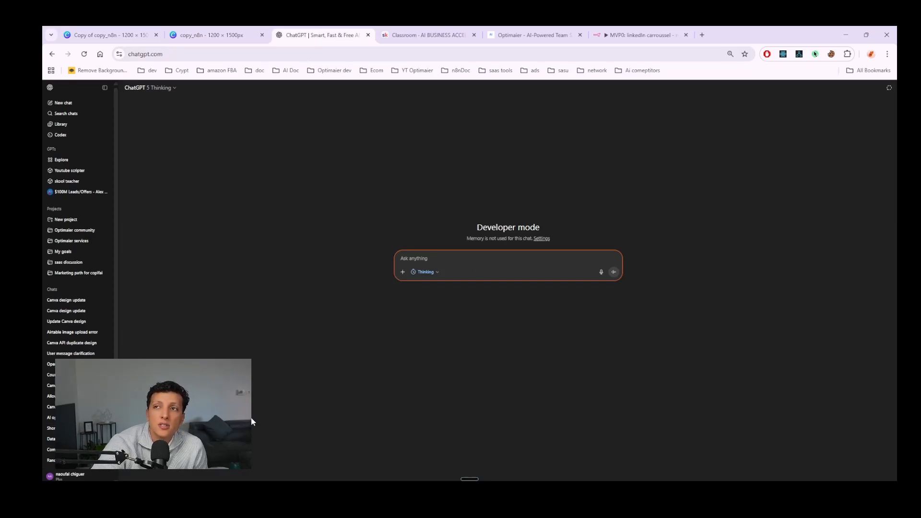
pyautogui.click(700, 34)
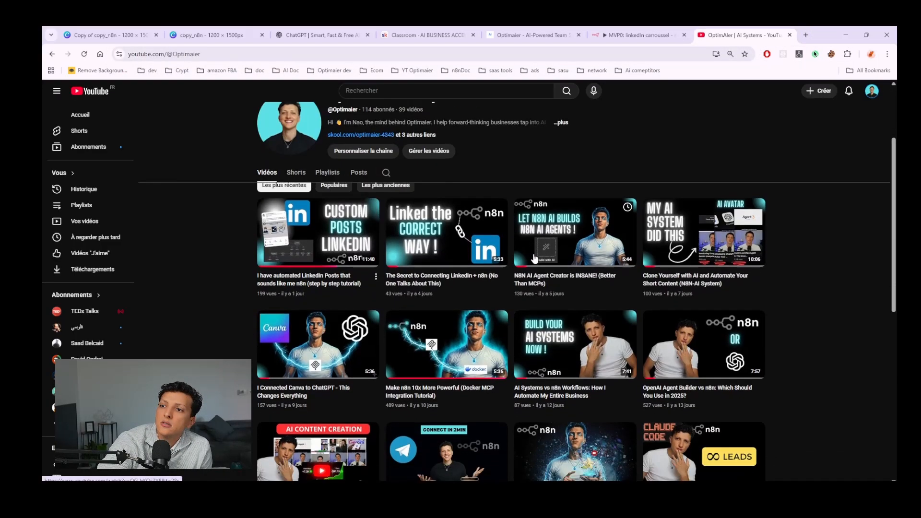
pyautogui.scroll(-3)
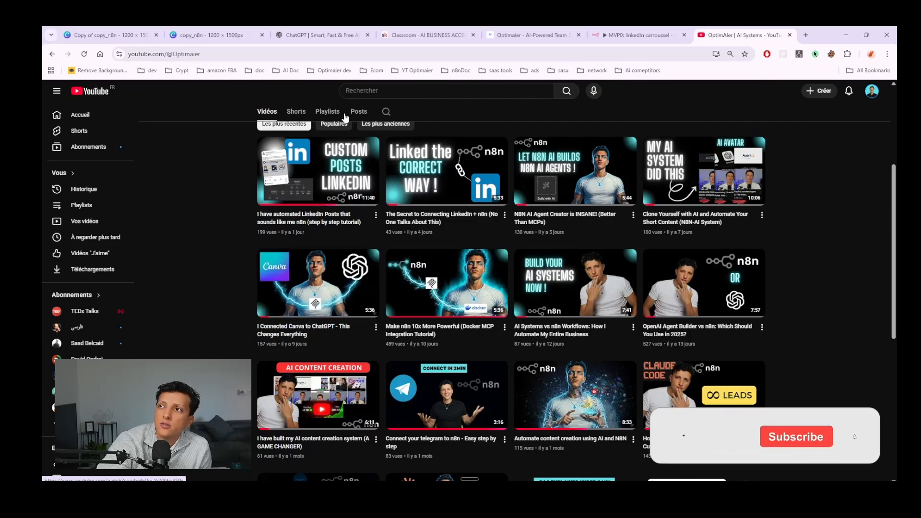
pyautogui.click(322, 35)
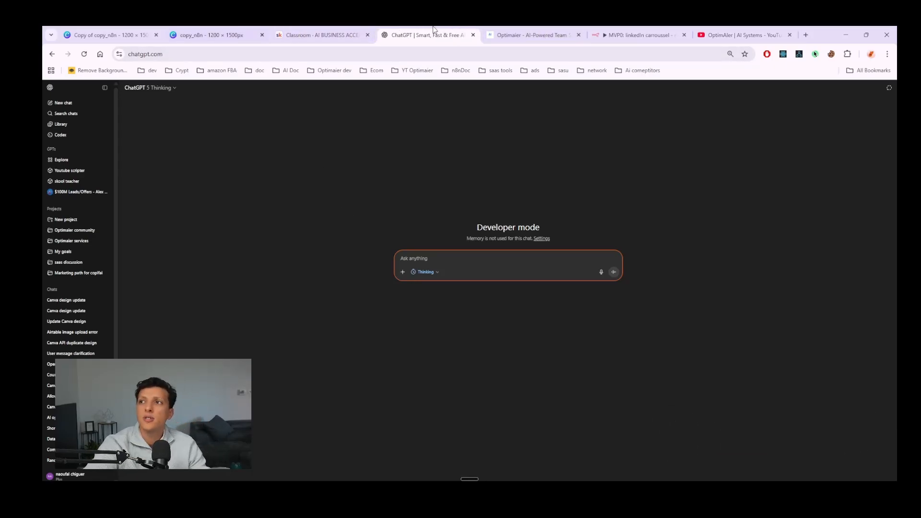
# Switch to the Optimaier LinkedIn Carroussel tool tab.
pyautogui.click(532, 34)
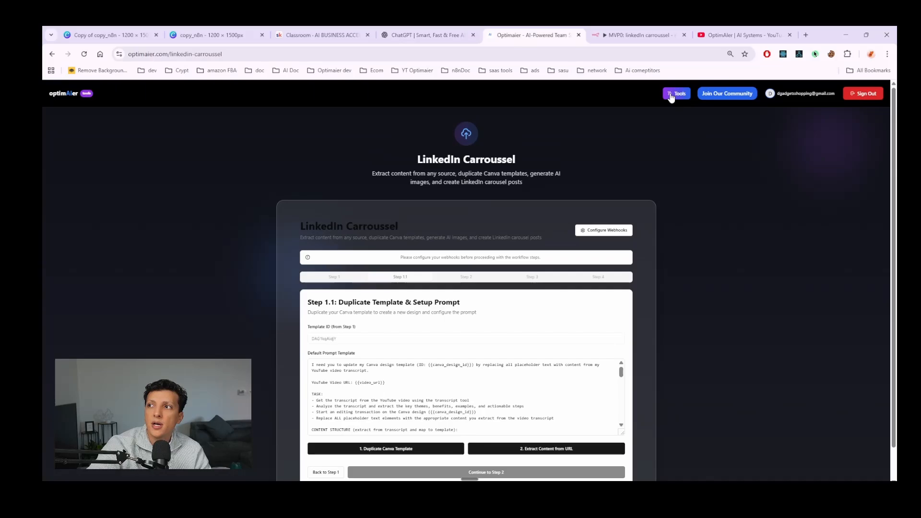
pyautogui.moveTo(326, 142)
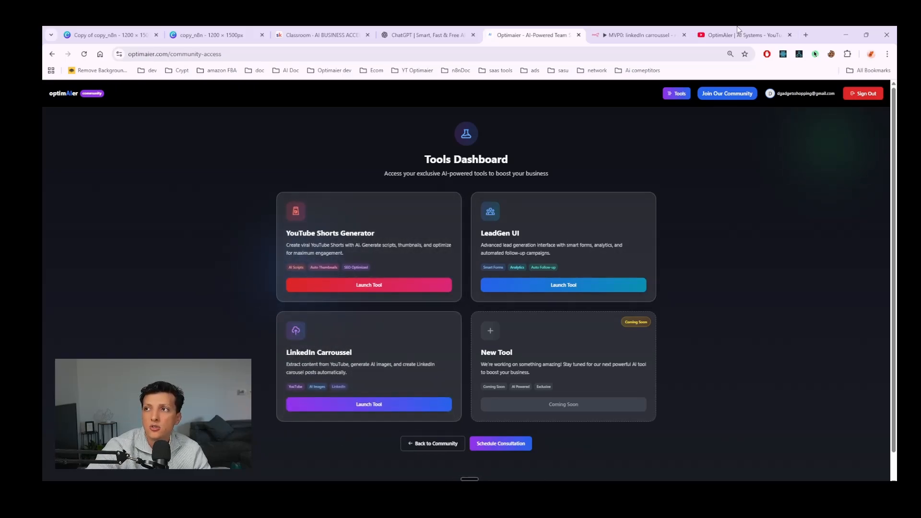
pyautogui.moveTo(640, 35)
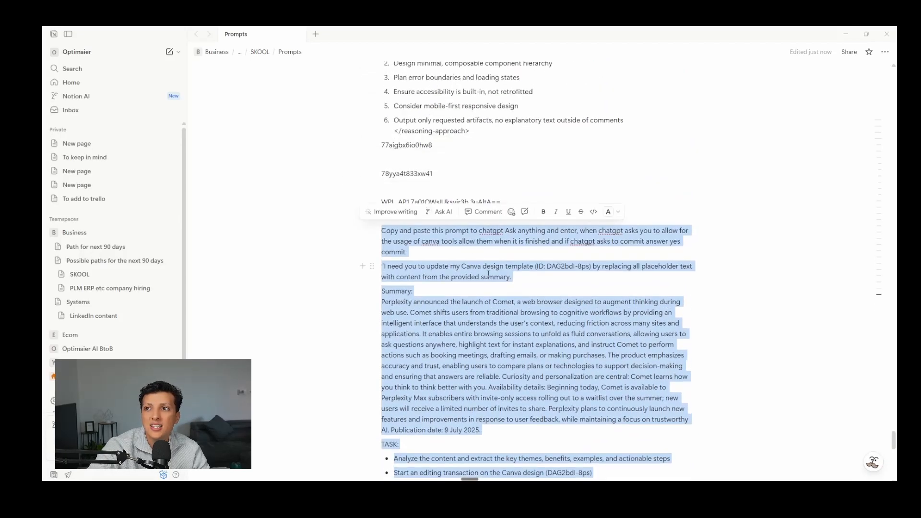
pyautogui.scroll(-3)
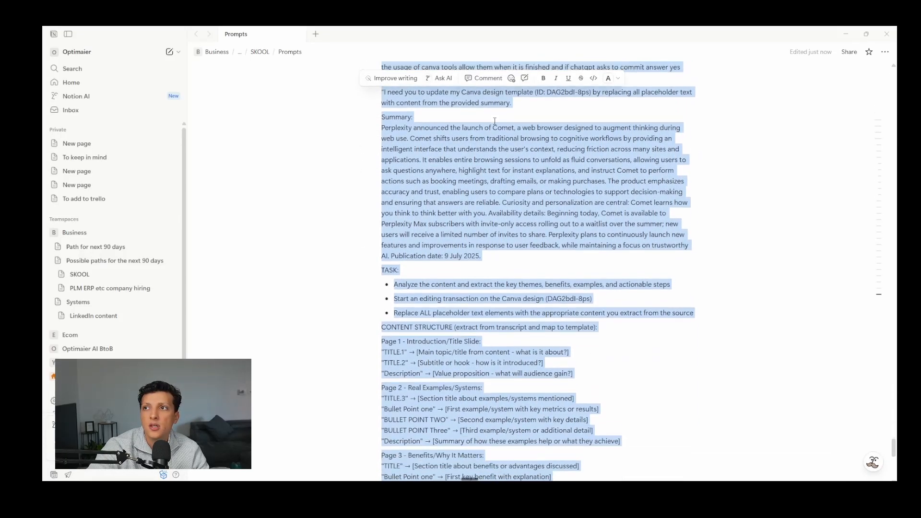
pyautogui.scroll(-3)
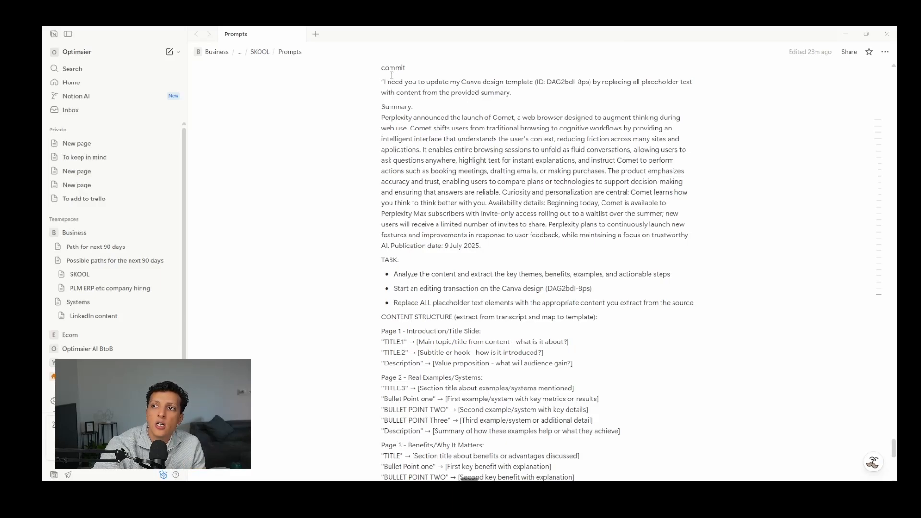
pyautogui.scroll(-3)
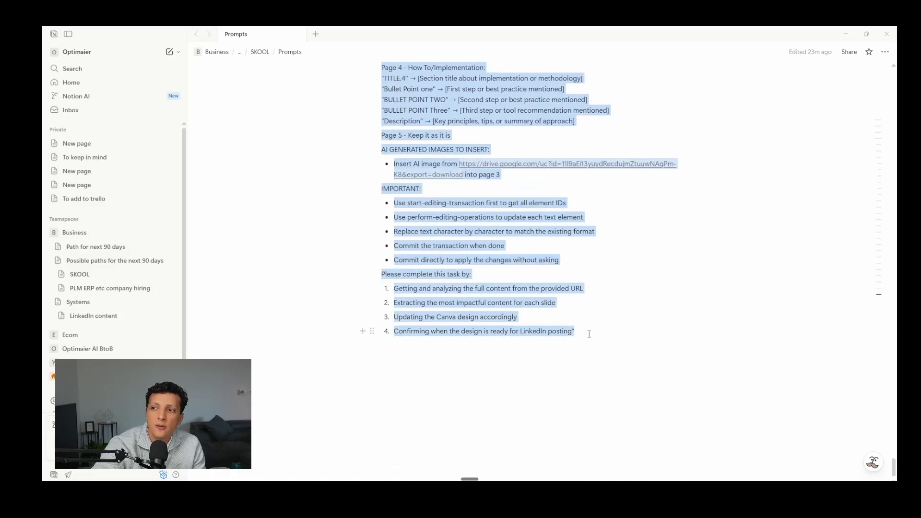
pyautogui.click(504, 245)
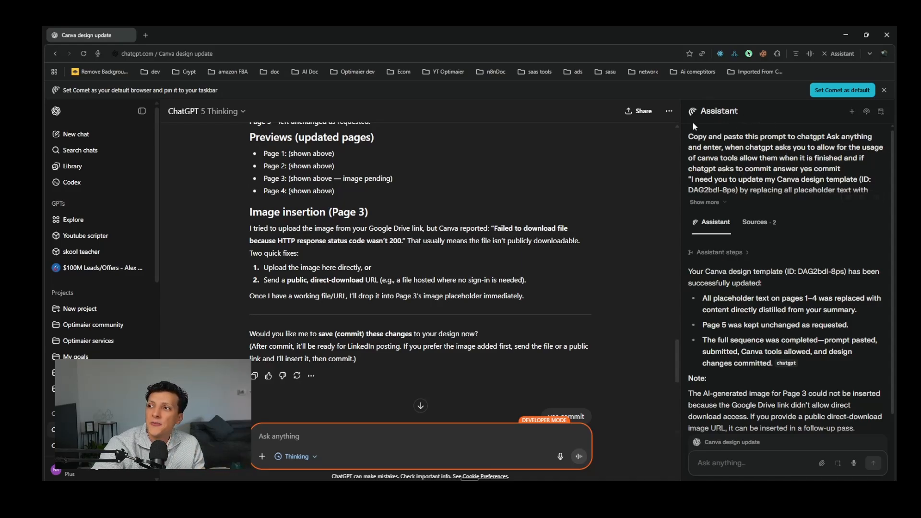
pyautogui.moveTo(140, 150)
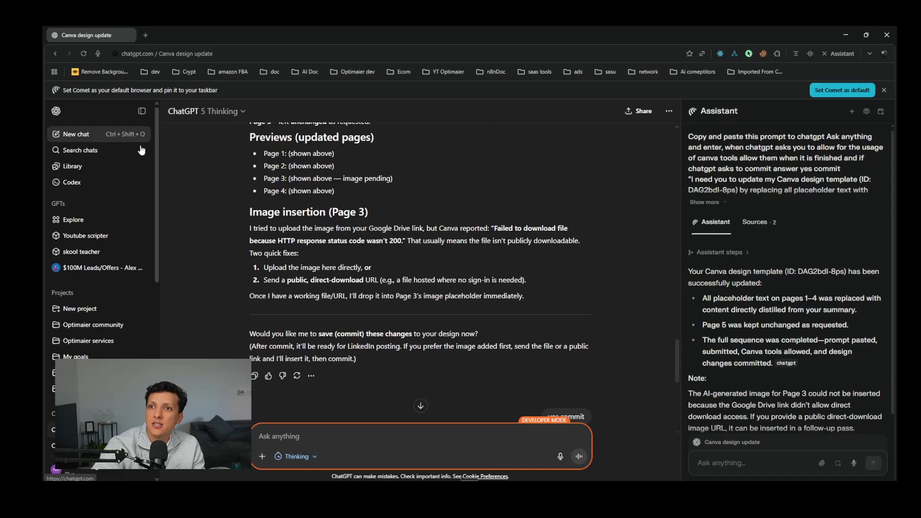
# Start a new empty developer-mode chat in ChatGPT.
pyautogui.click(74, 134)
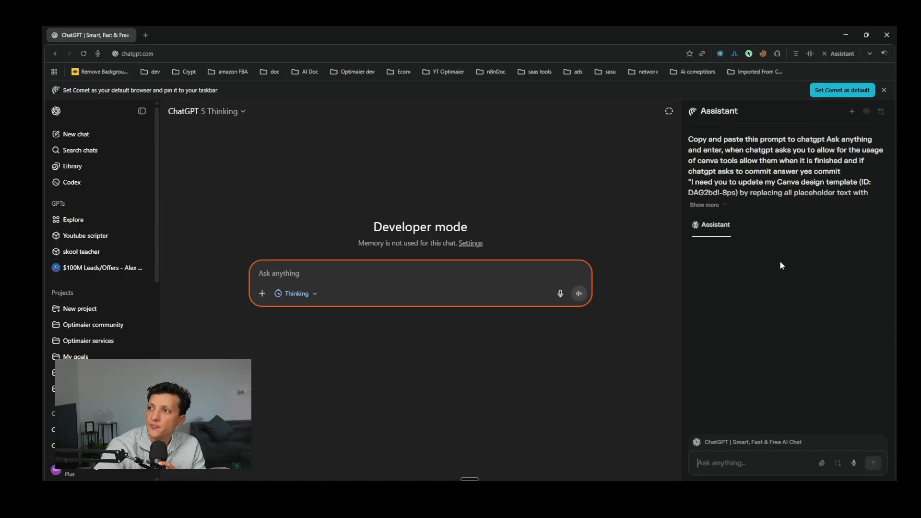
# Expand the Comet Assistant's full Canva update prompt with 'Show more'.
pyautogui.click(873, 462)
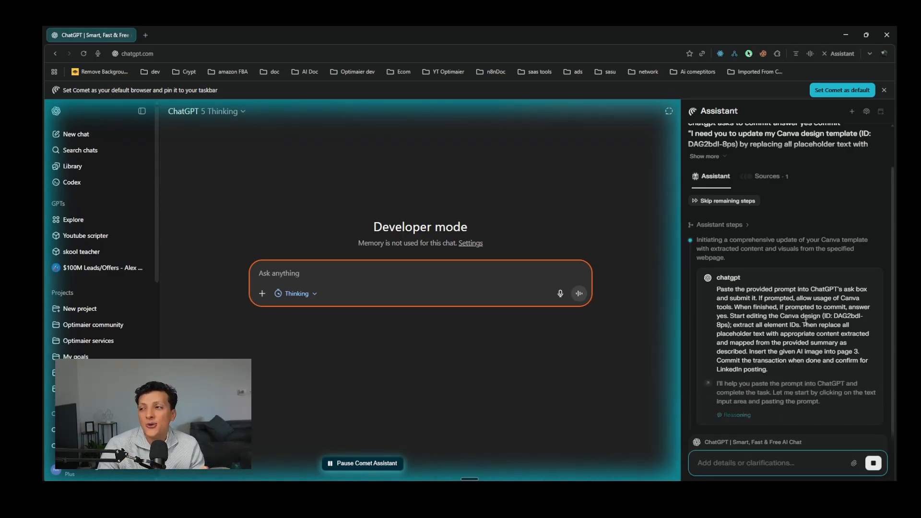
pyautogui.click(278, 273)
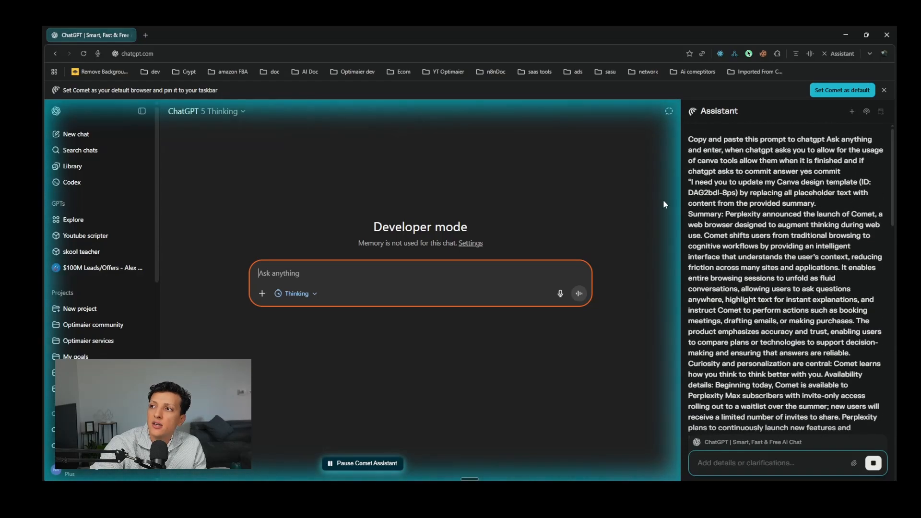
pyautogui.moveTo(319, 268)
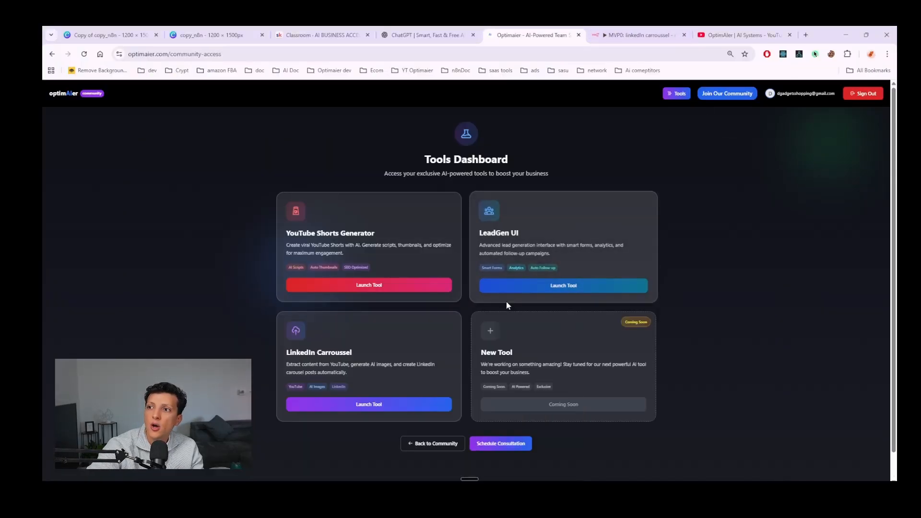
# Launch the LinkedIn Carroussel tool and glance at the n8n workflow and Skool tabs.
pyautogui.click(369, 404)
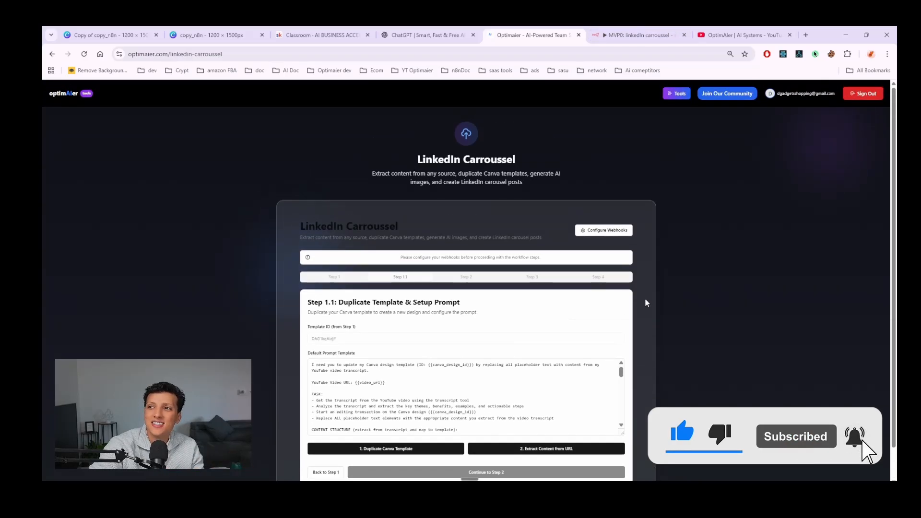
pyautogui.click(637, 34)
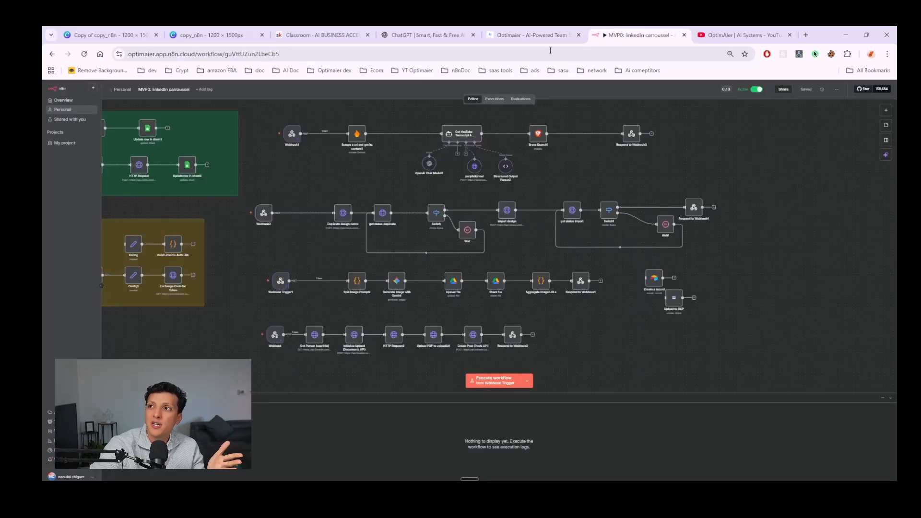
pyautogui.click(532, 35)
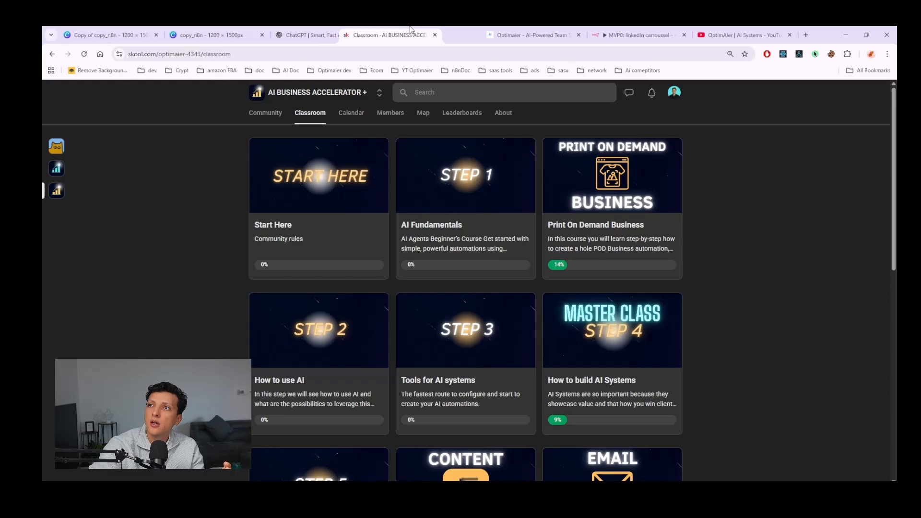
pyautogui.click(532, 34)
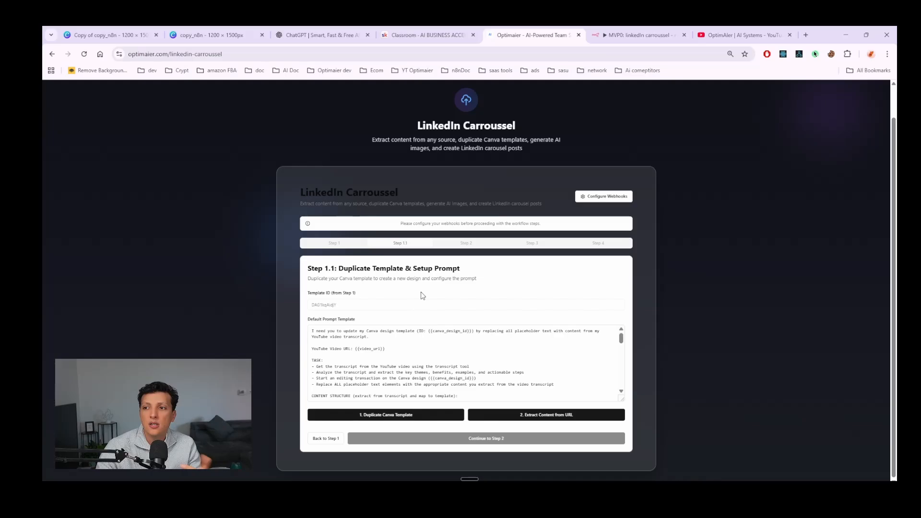
pyautogui.click(637, 35)
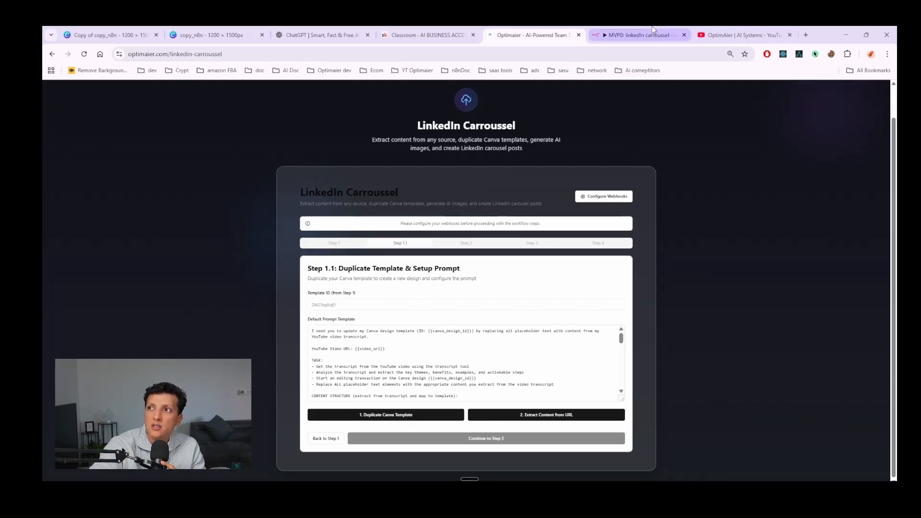
pyautogui.click(636, 34)
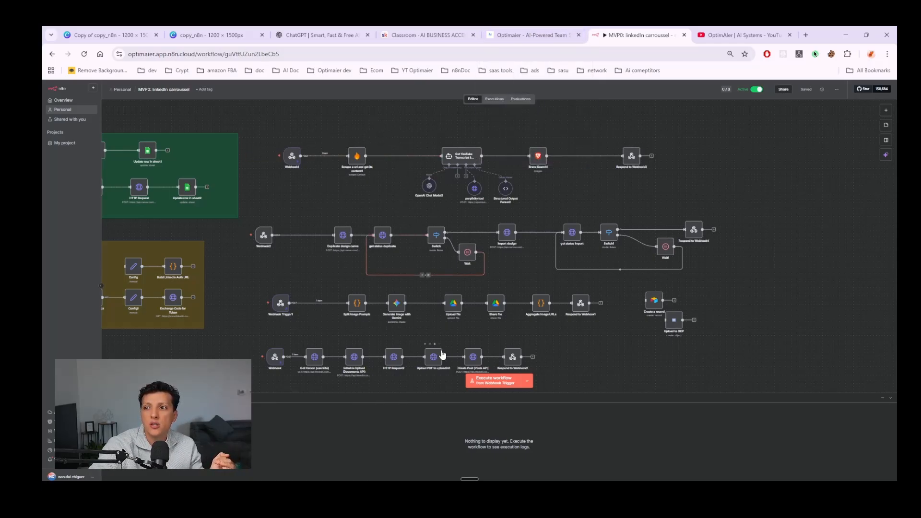
# Return to the LinkedIn Carroussel tool and review its Step 1.1 prompt template.
pyautogui.click(531, 35)
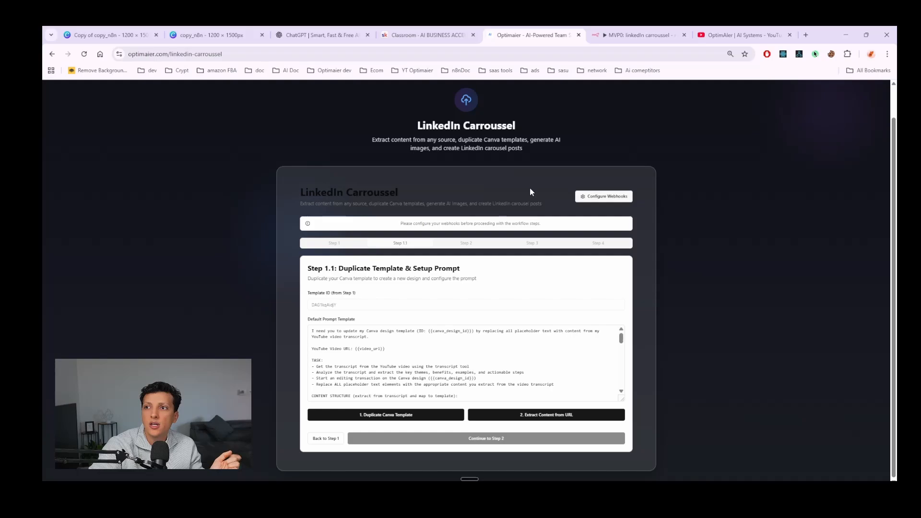
pyautogui.moveTo(577, 215)
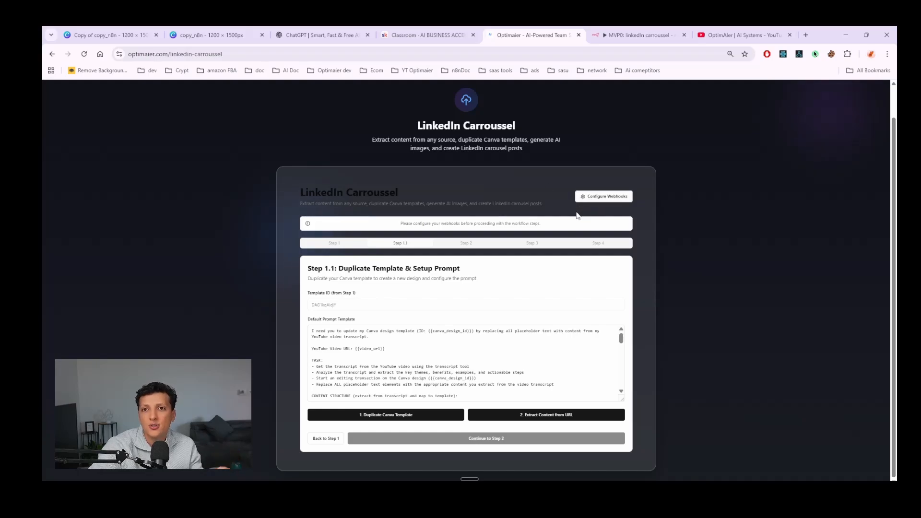
pyautogui.moveTo(441, 286)
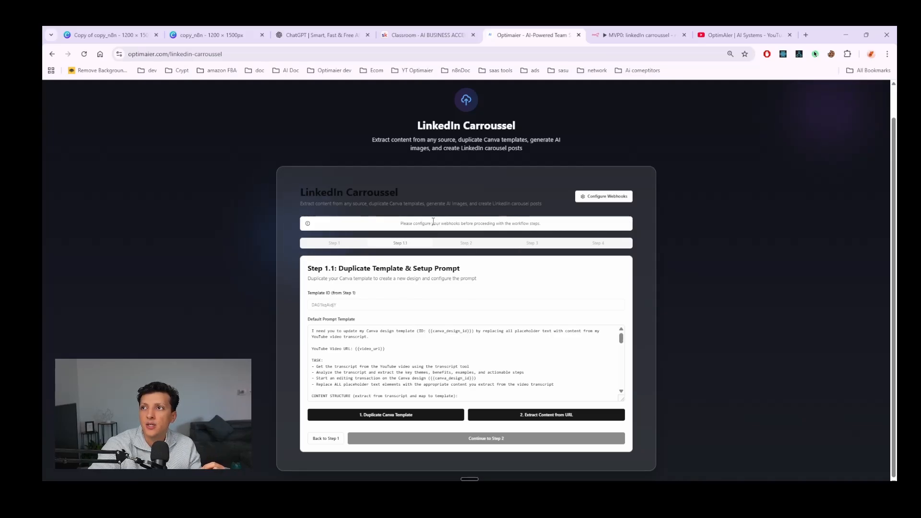
pyautogui.rightClick(533, 35)
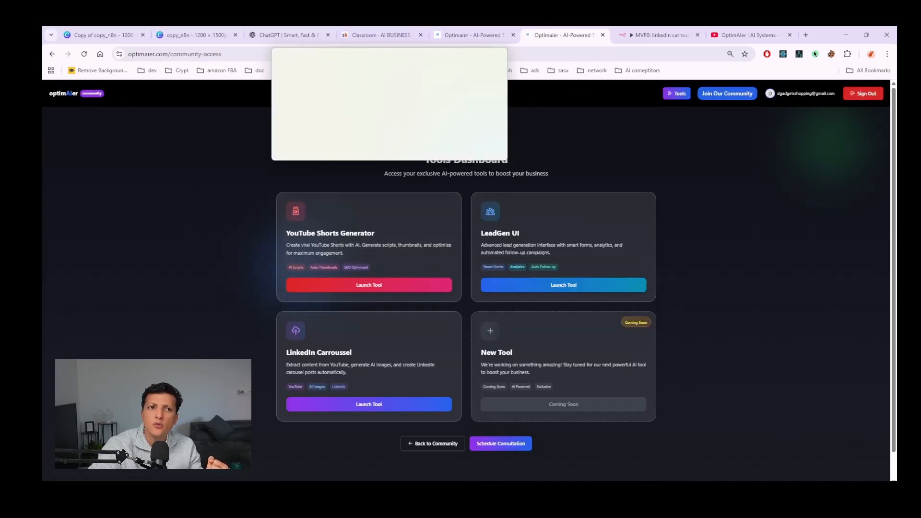
pyautogui.click(368, 404)
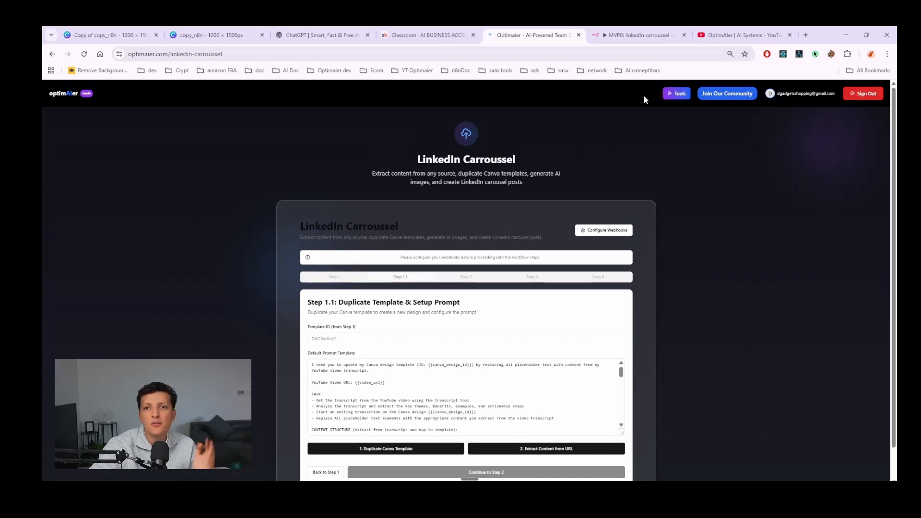
pyautogui.scroll(-3)
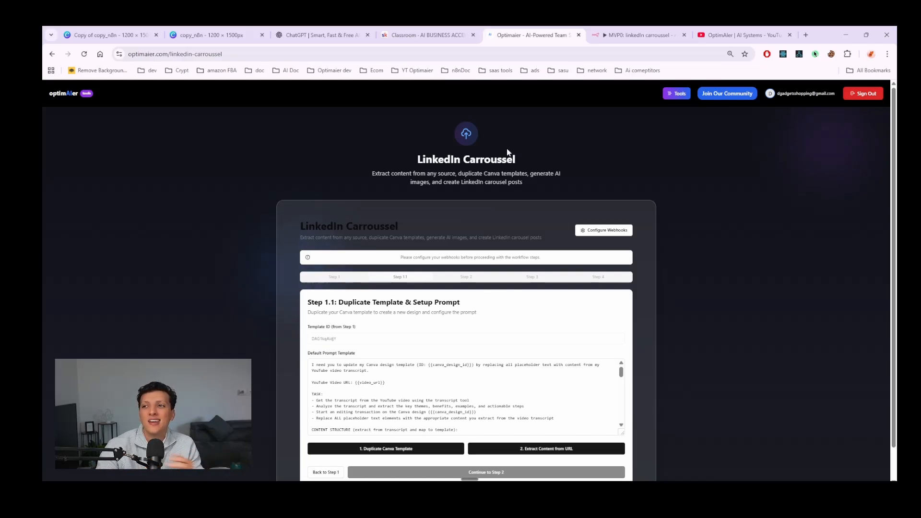
pyautogui.scroll(-3)
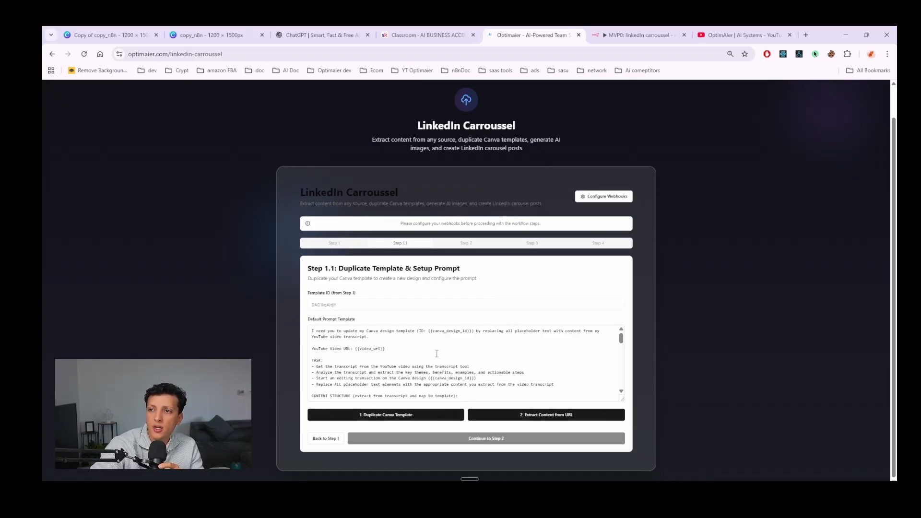
# Duplicate the Canva template, confirm the content URL, and start extracting content from the article.
pyautogui.click(385, 414)
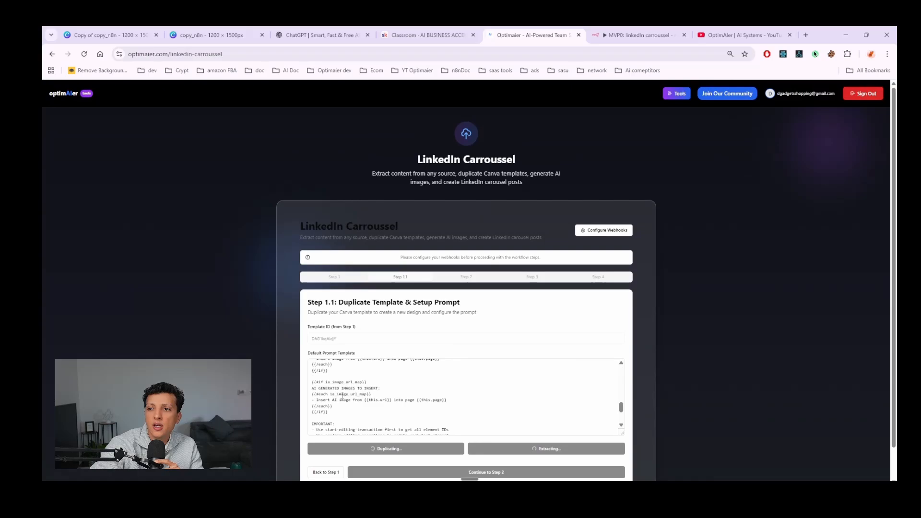
pyautogui.click(325, 472)
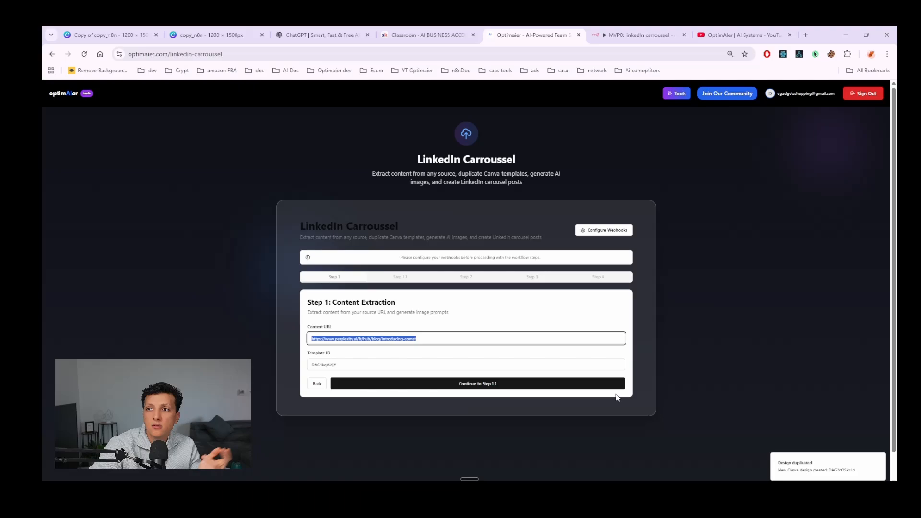
pyautogui.click(477, 383)
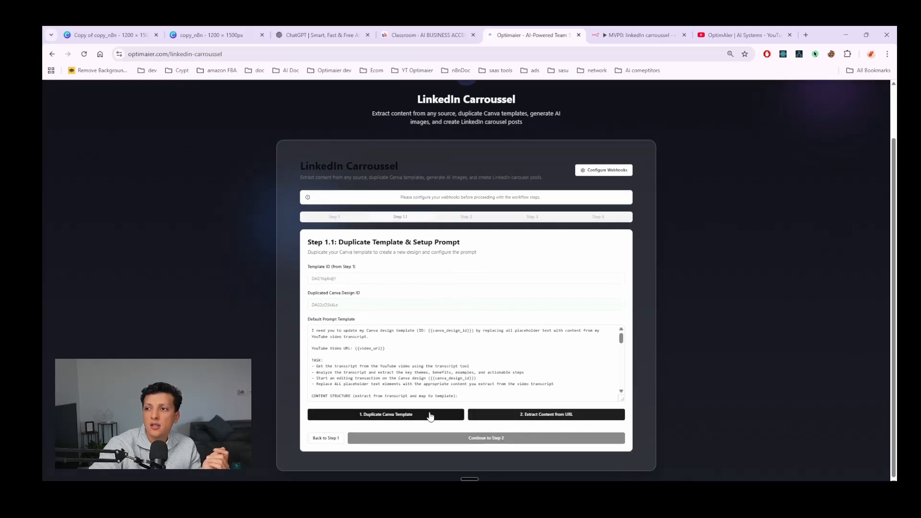
pyautogui.moveTo(472, 422)
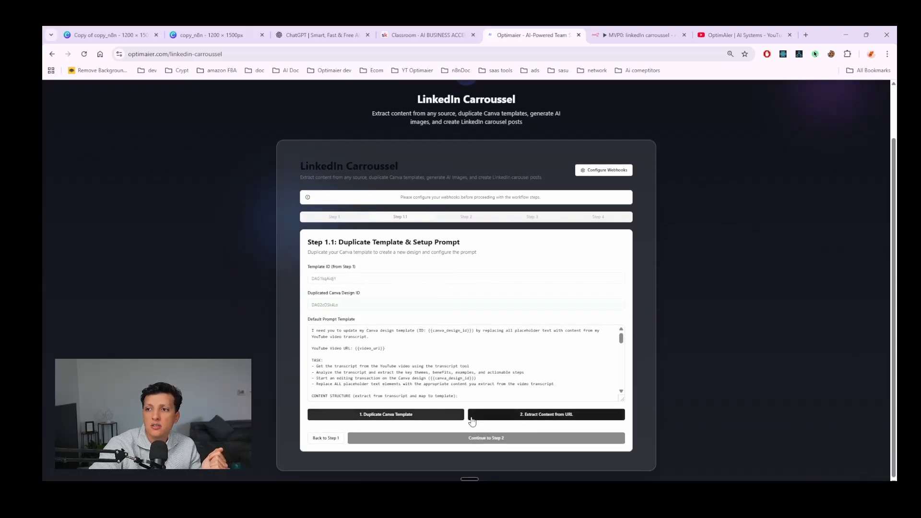
pyautogui.click(544, 414)
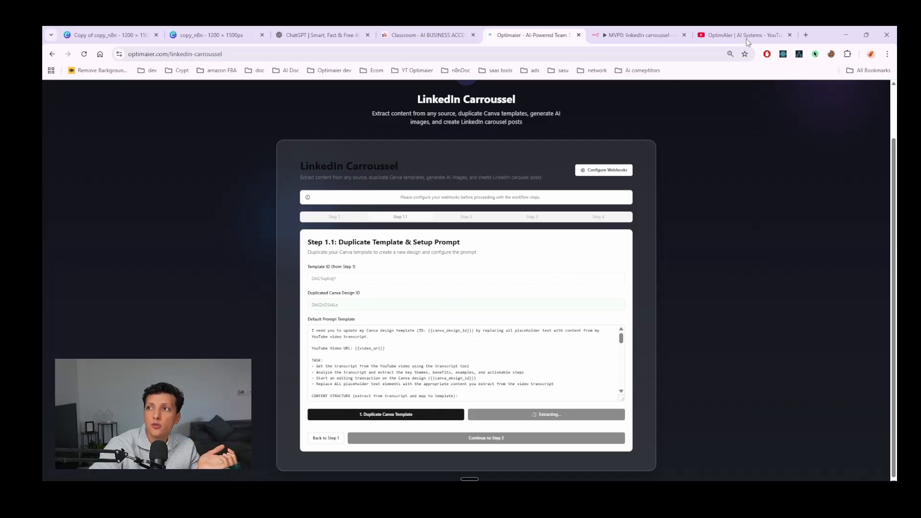
pyautogui.click(637, 34)
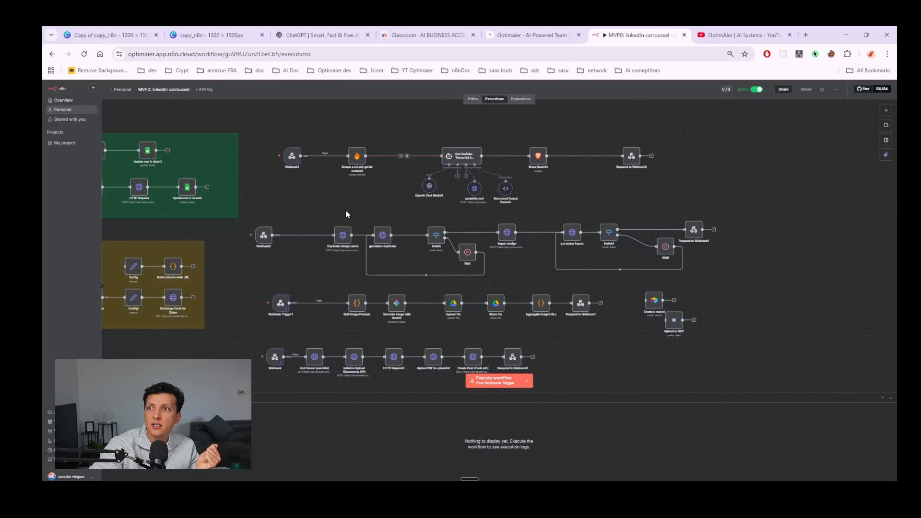
# Inspect recent n8n carousel workflow executions, then return to the tool's extraction results.
pyautogui.click(494, 380)
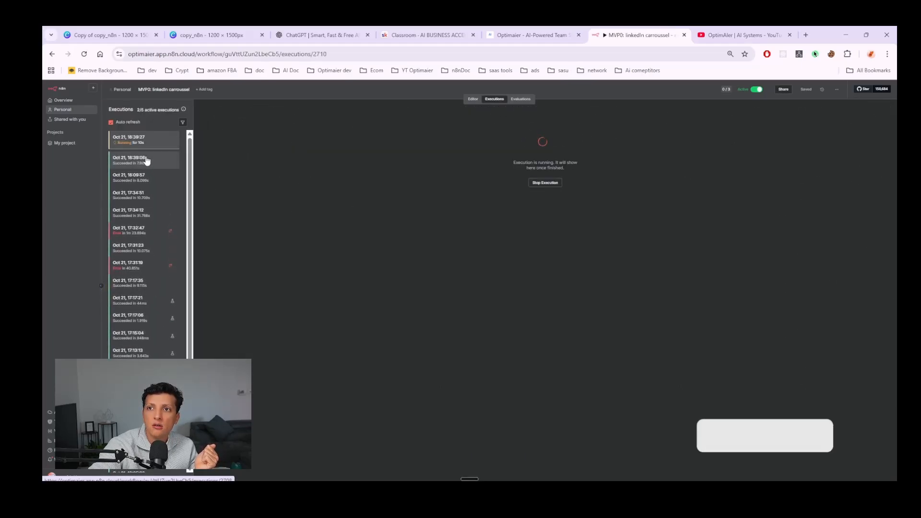
pyautogui.click(143, 160)
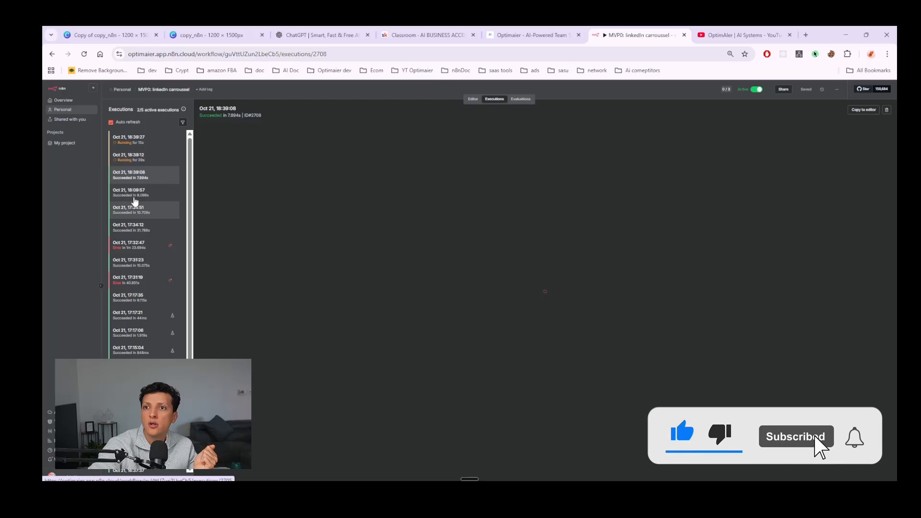
pyautogui.click(136, 192)
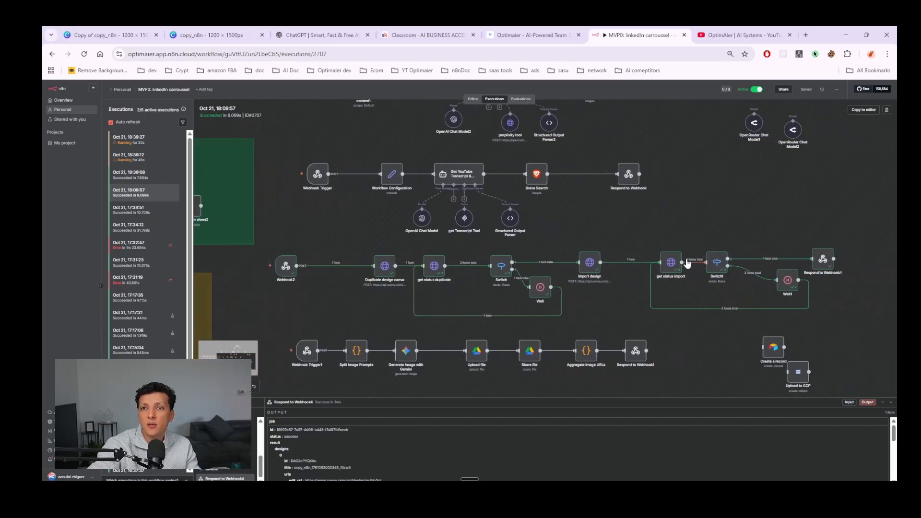
pyautogui.moveTo(368, 220)
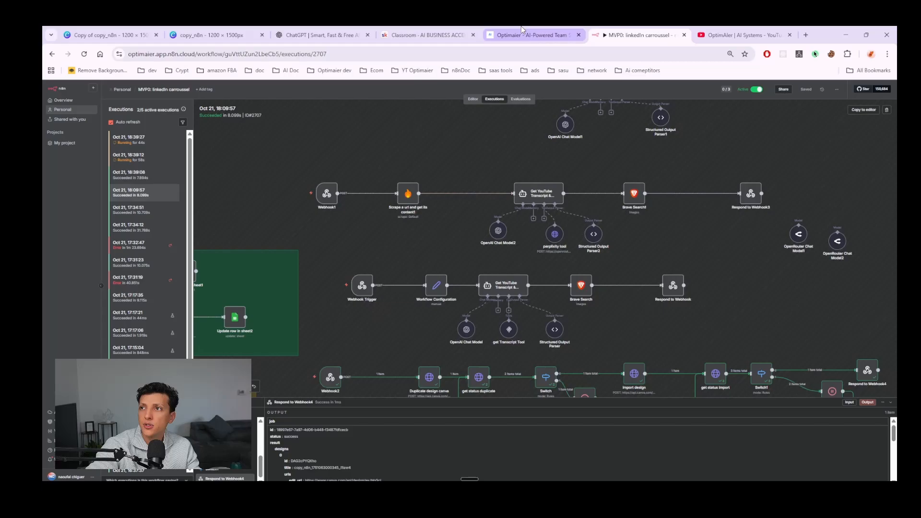
pyautogui.click(532, 35)
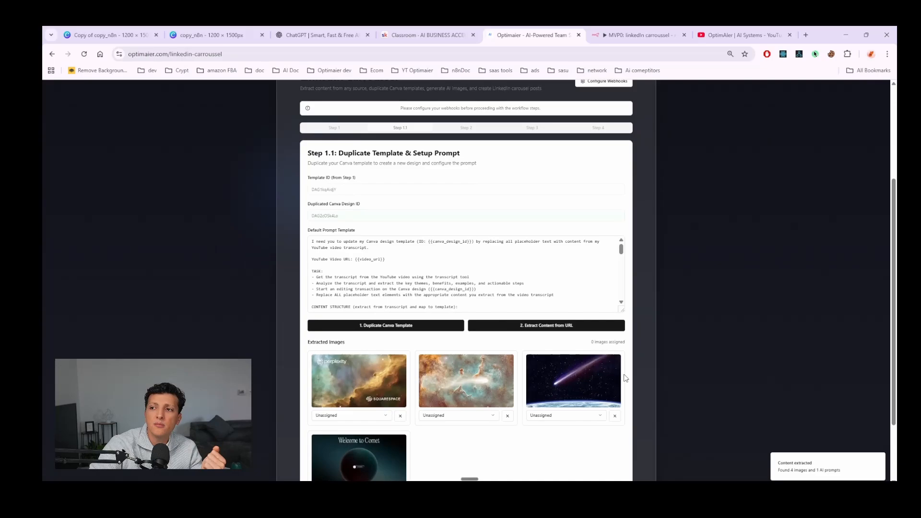
# Assign the Comet image to Page 2 and continue to Step 2 AI image generation.
pyautogui.scroll(-3)
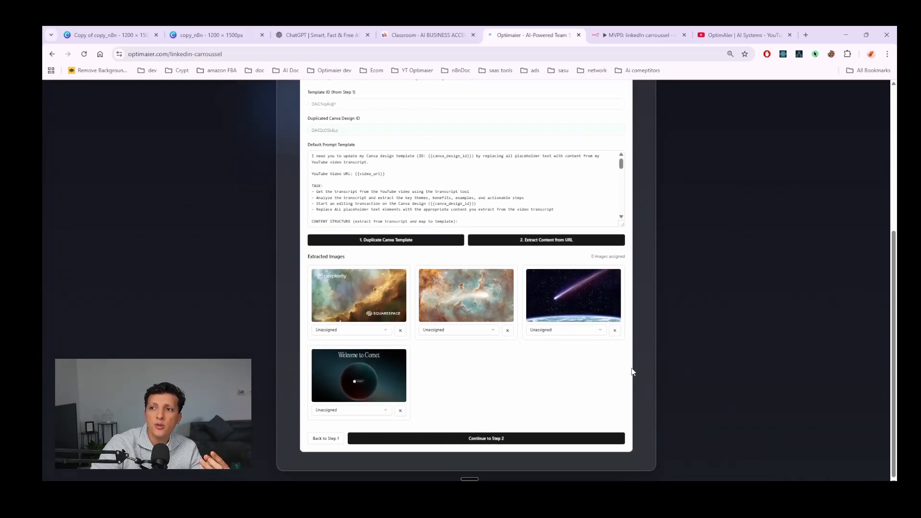
pyautogui.moveTo(564, 353)
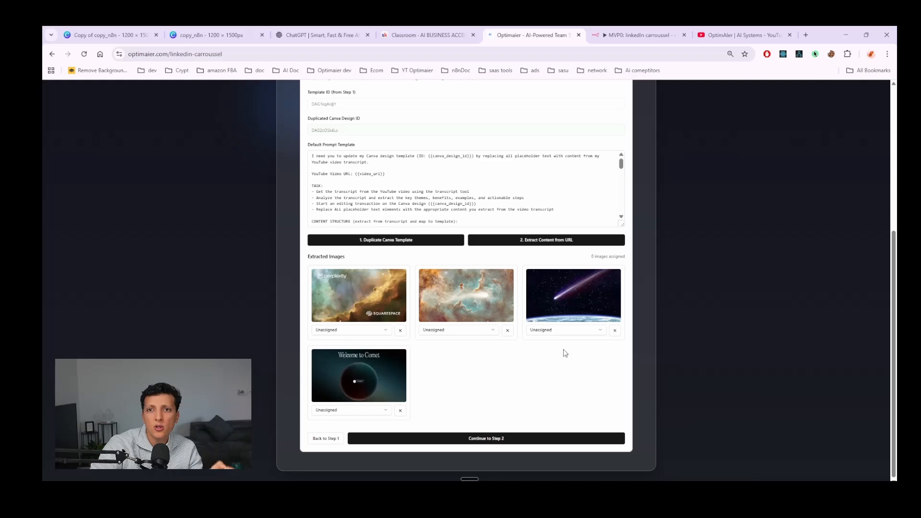
pyautogui.moveTo(384, 403)
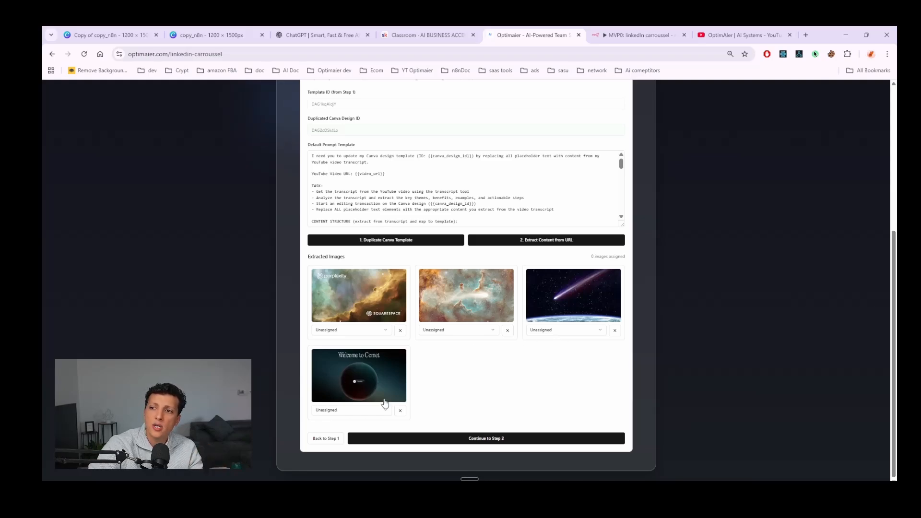
pyautogui.moveTo(480, 341)
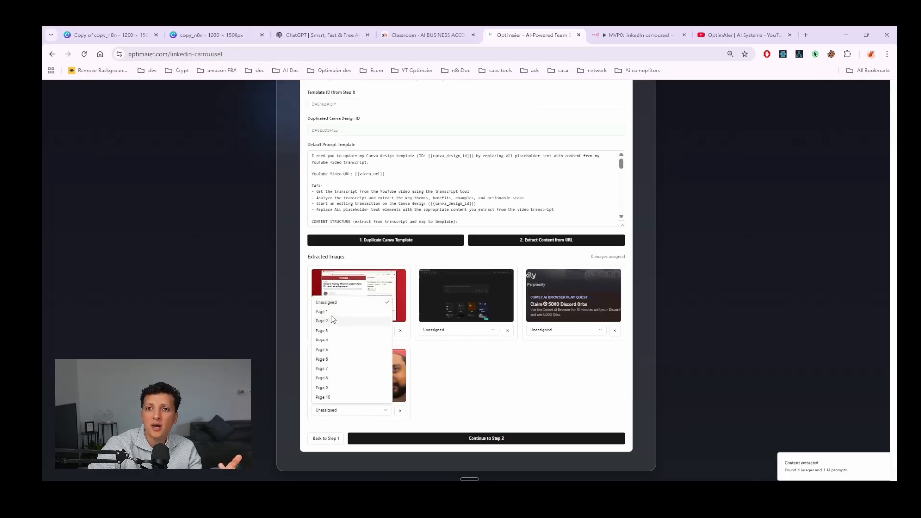
pyautogui.click(321, 320)
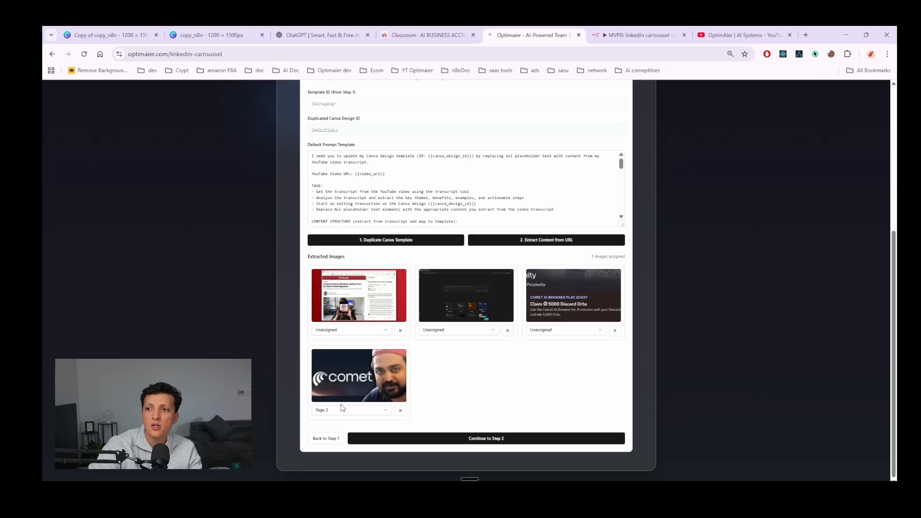
pyautogui.moveTo(430, 408)
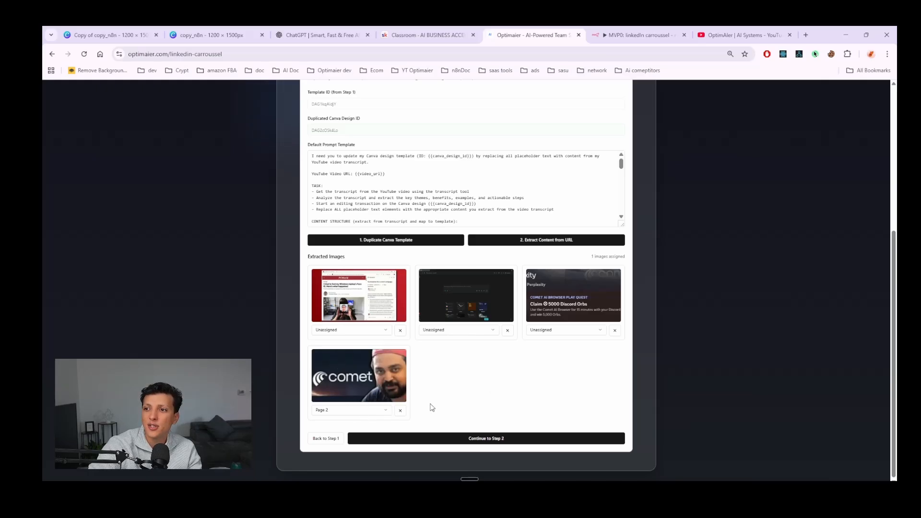
pyautogui.click(636, 34)
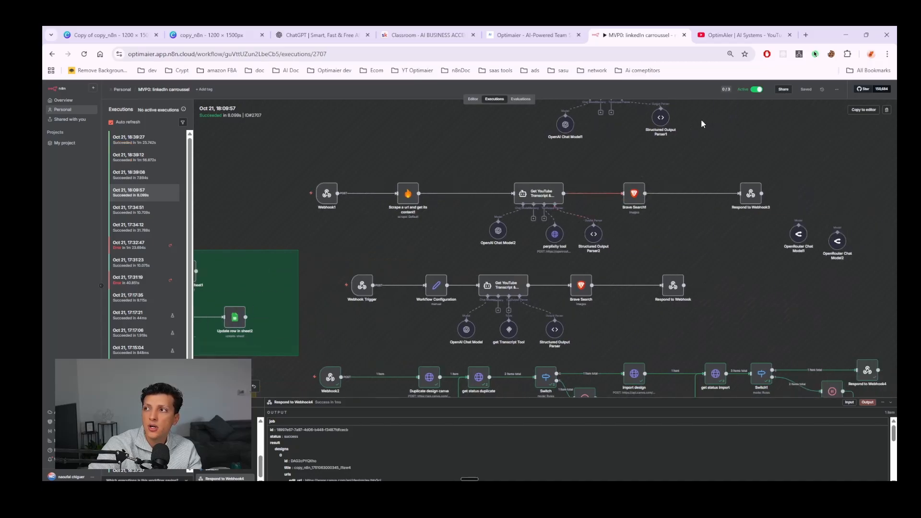
pyautogui.moveTo(610, 174)
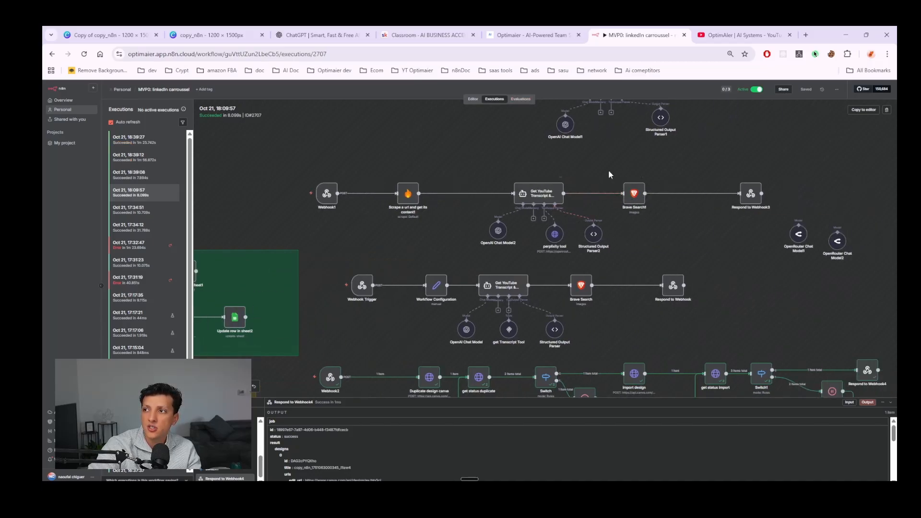
pyautogui.moveTo(761, 222)
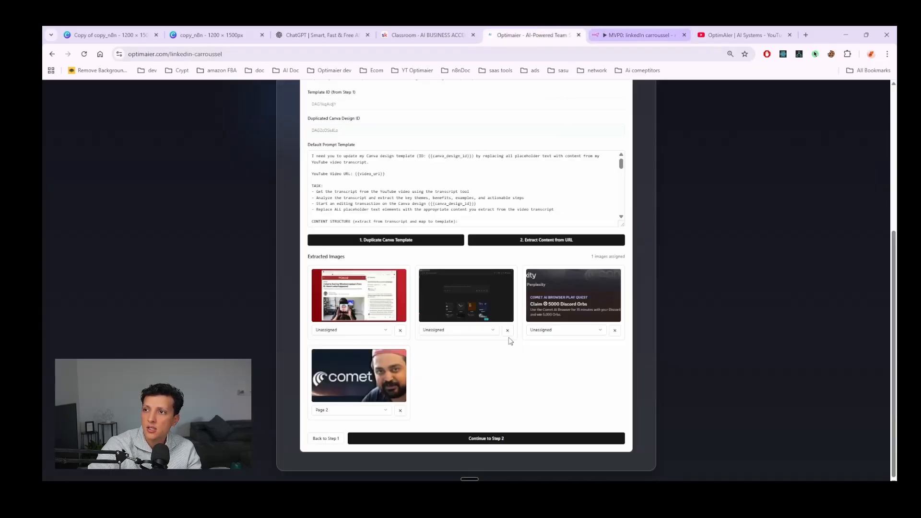
pyautogui.click(485, 438)
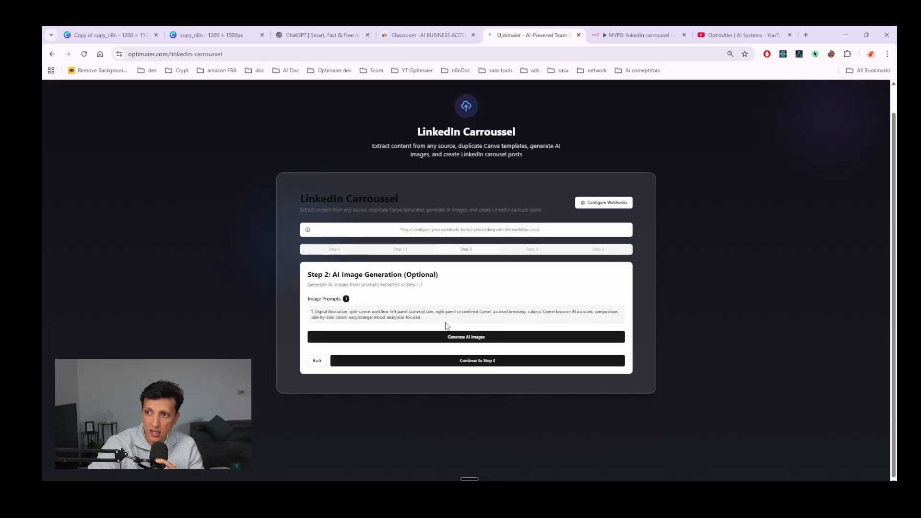
# Check n8n executions, then generate the AI image from the extracted prompt.
pyautogui.click(636, 34)
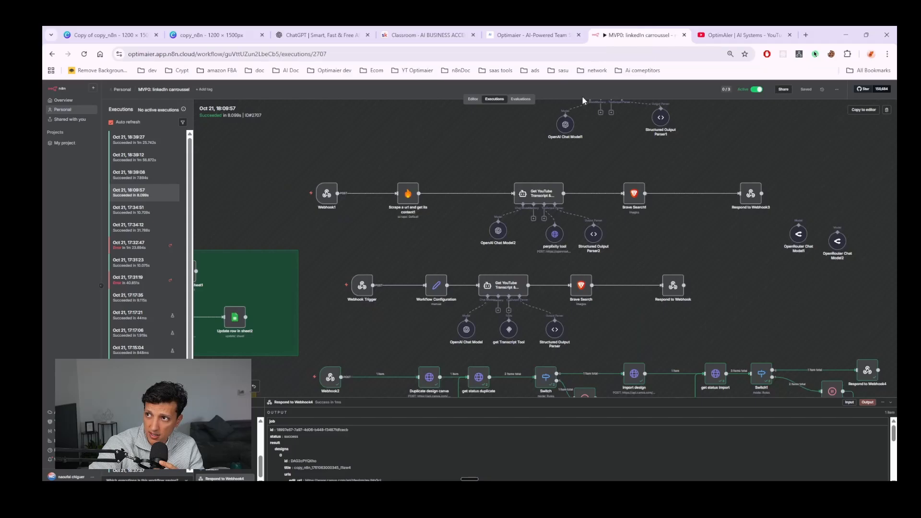
pyautogui.click(532, 35)
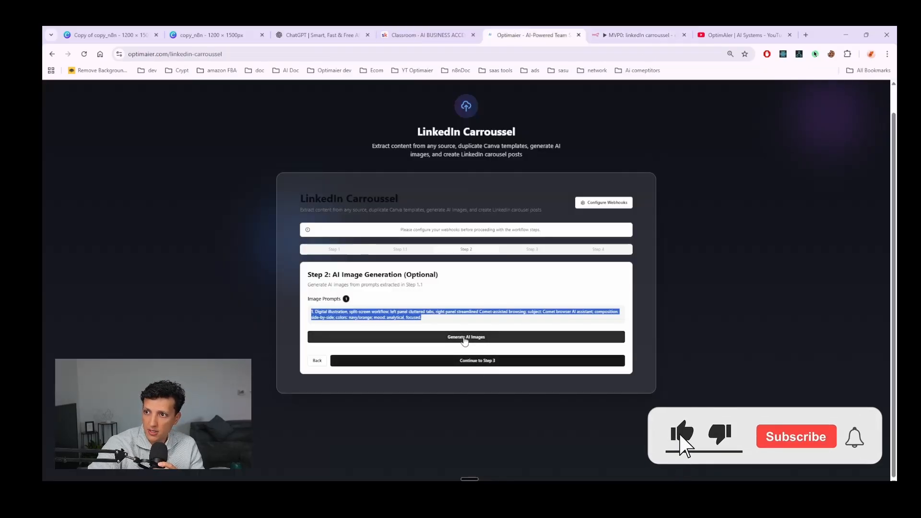
pyautogui.click(466, 337)
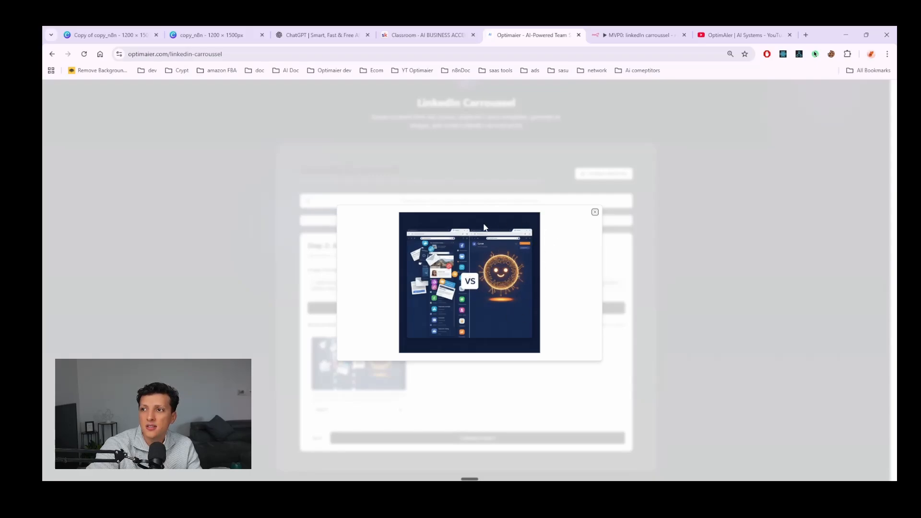
pyautogui.moveTo(502, 241)
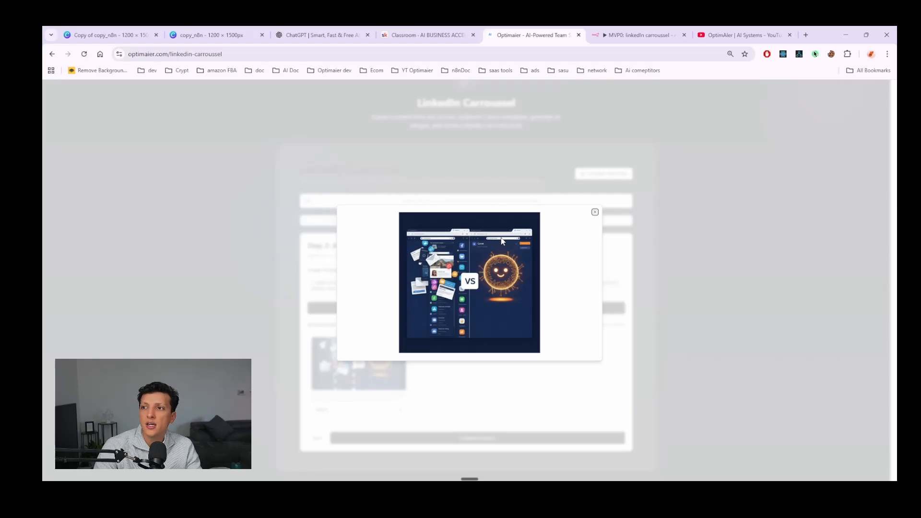
pyautogui.moveTo(640, 265)
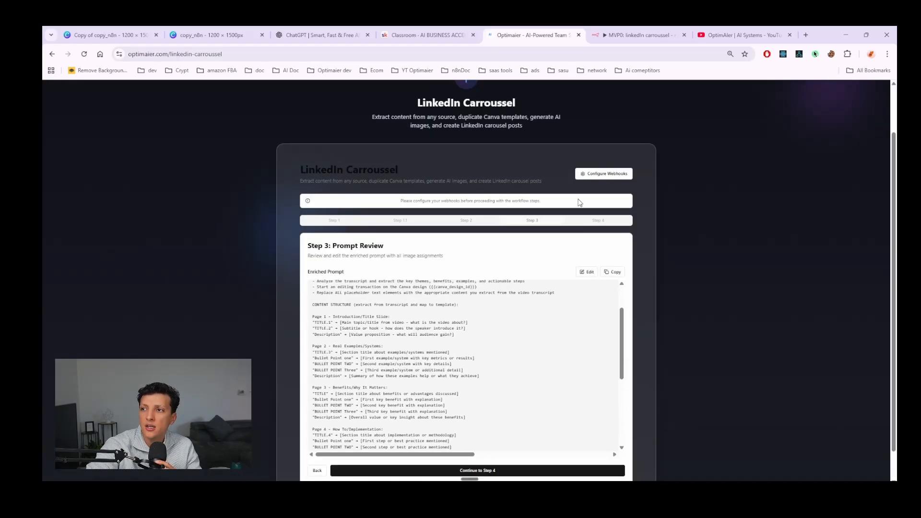
# Copy the enriched Canva update prompt and scroll through its contents.
pyautogui.click(612, 272)
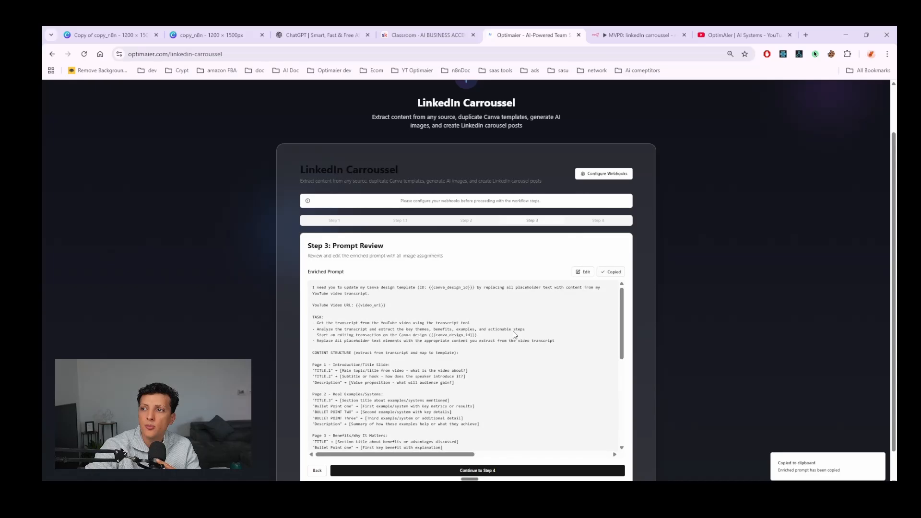
pyautogui.scroll(-3)
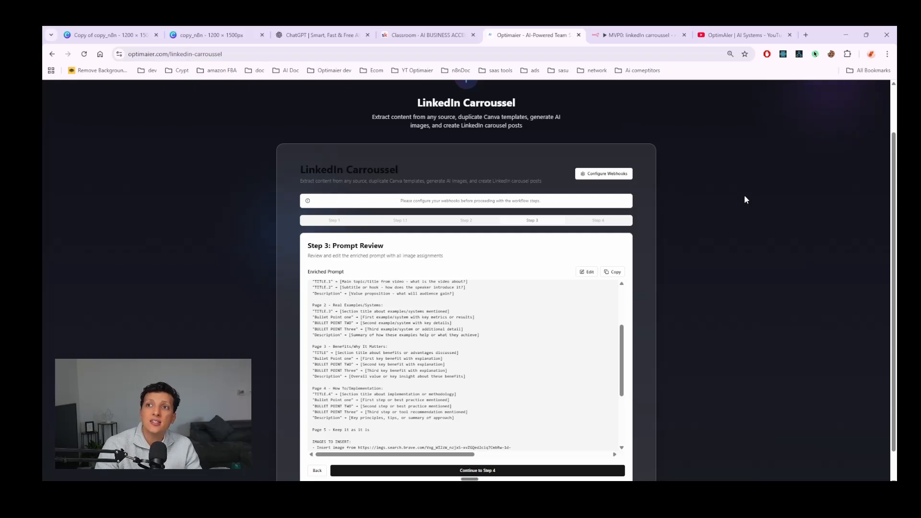
pyautogui.moveTo(173, 140)
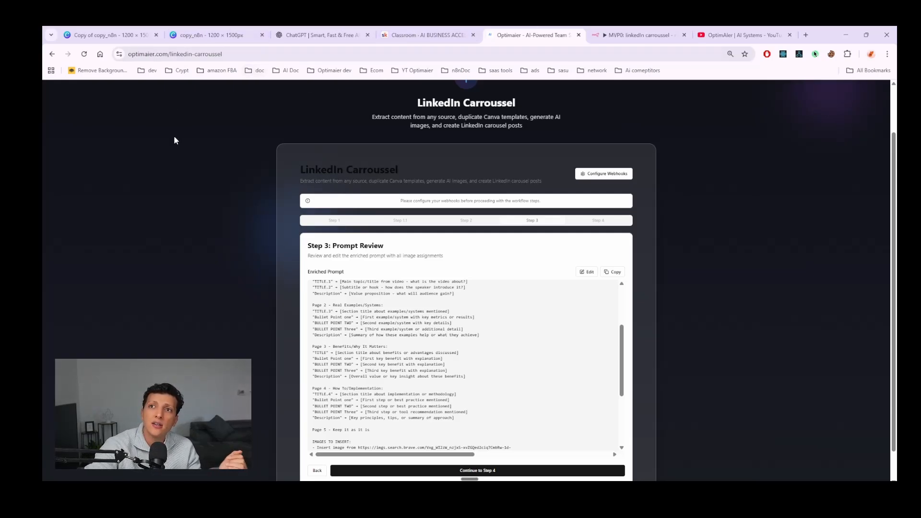
pyautogui.moveTo(171, 157)
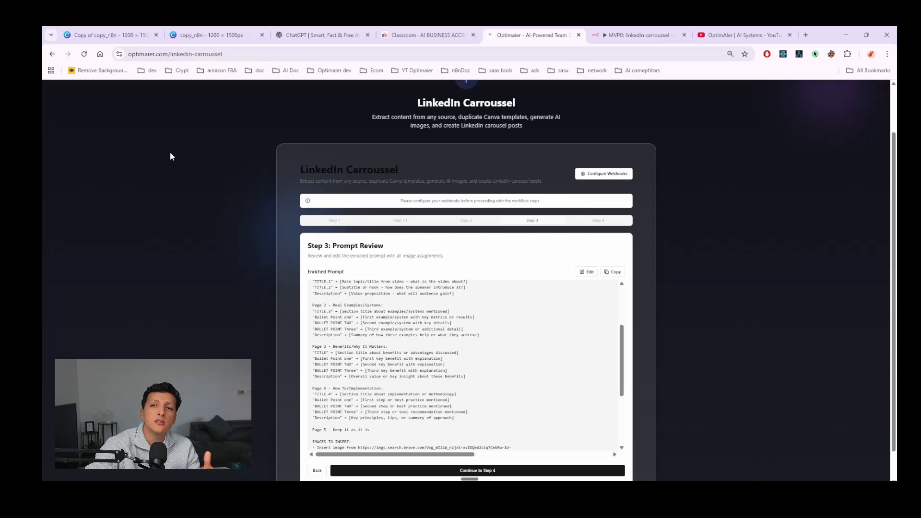
pyautogui.moveTo(228, 146)
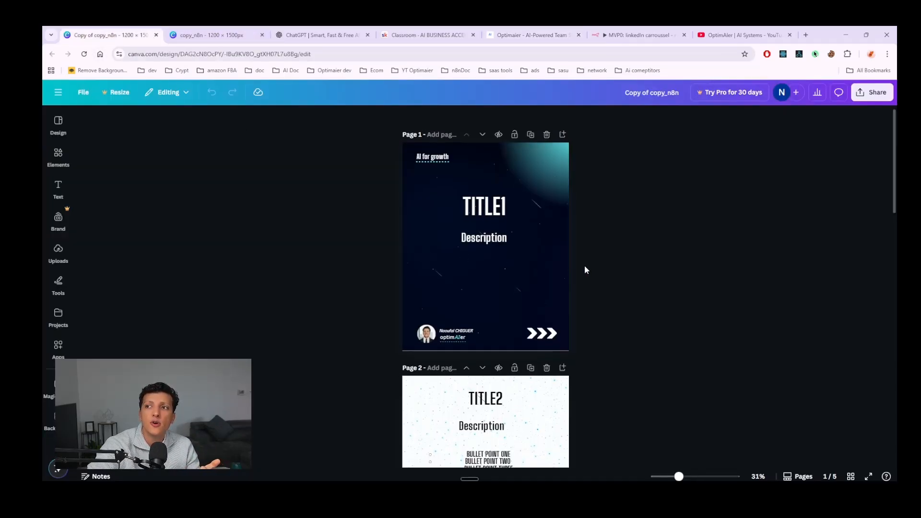
# Scroll through the carousel design's placeholder pages to review them.
pyautogui.scroll(-3)
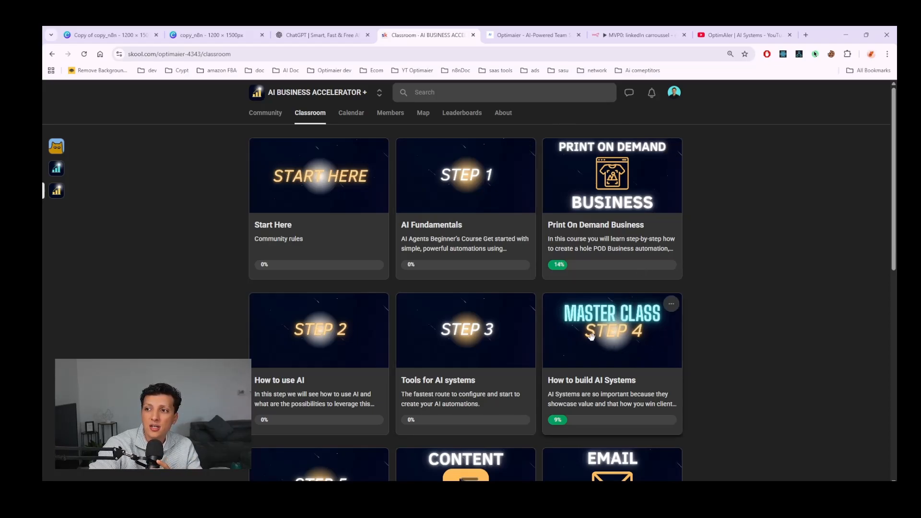
pyautogui.click(611, 329)
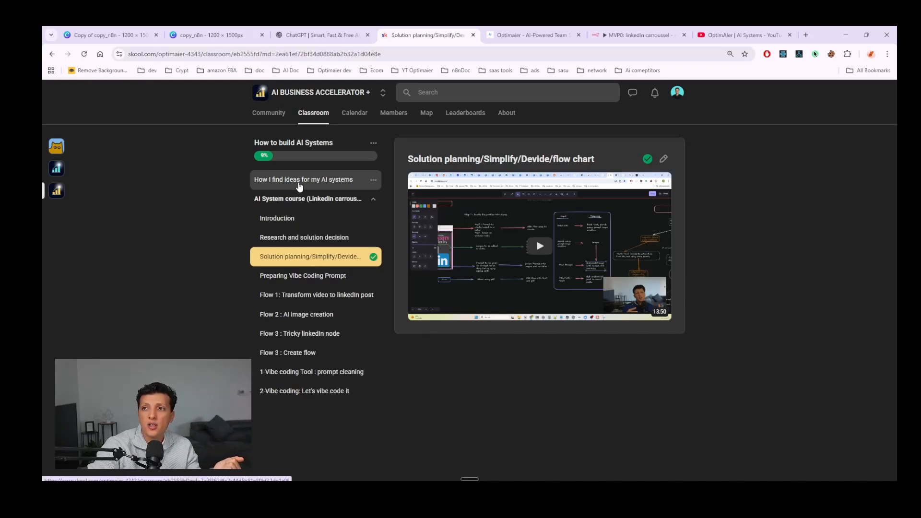
pyautogui.moveTo(329, 242)
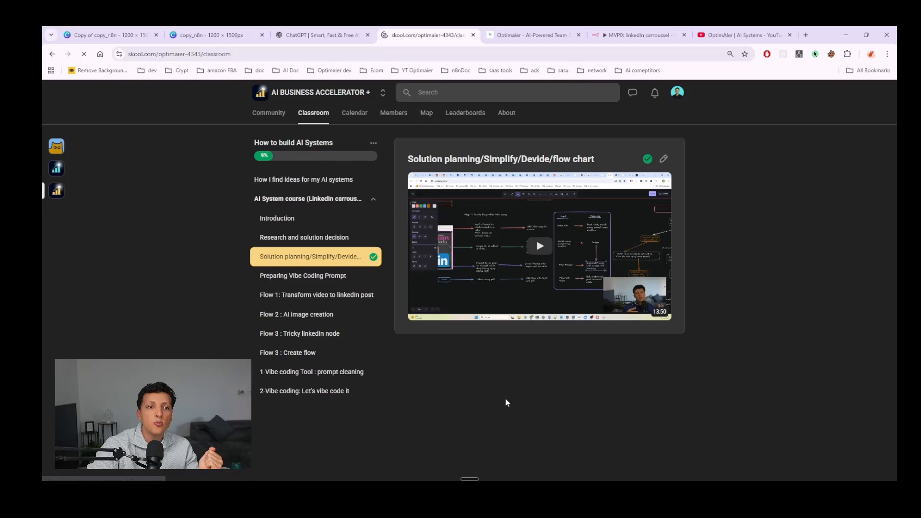
pyautogui.click(313, 112)
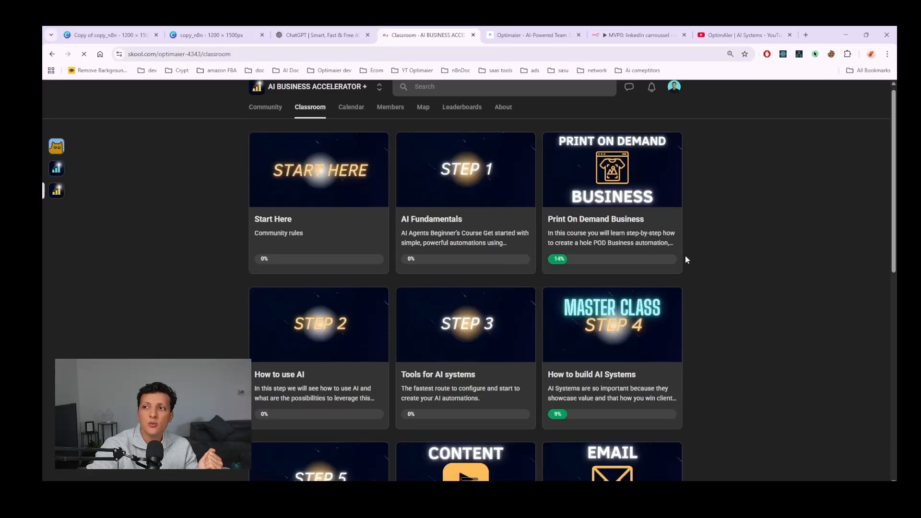
pyautogui.scroll(-3)
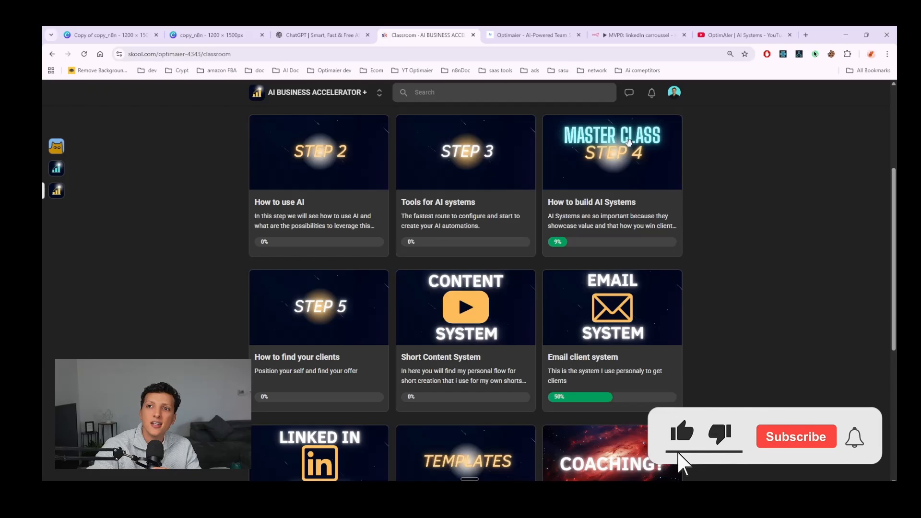
pyautogui.click(795, 435)
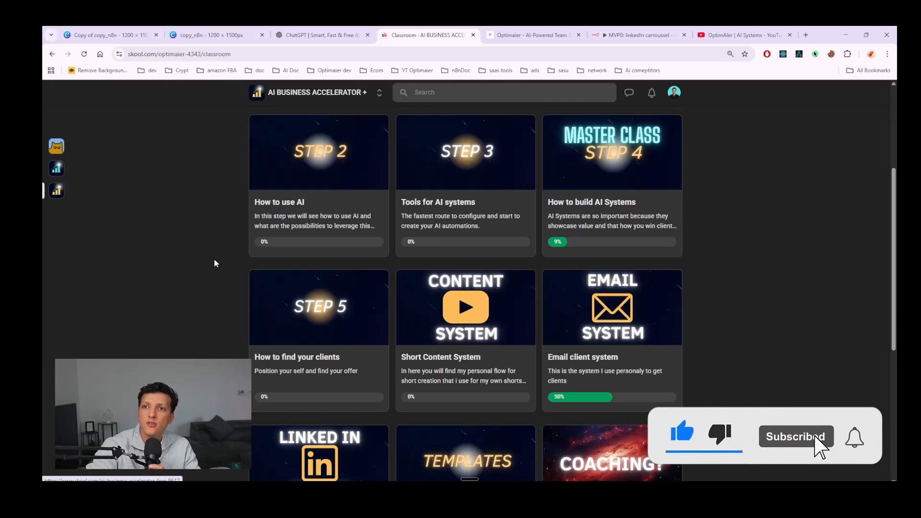